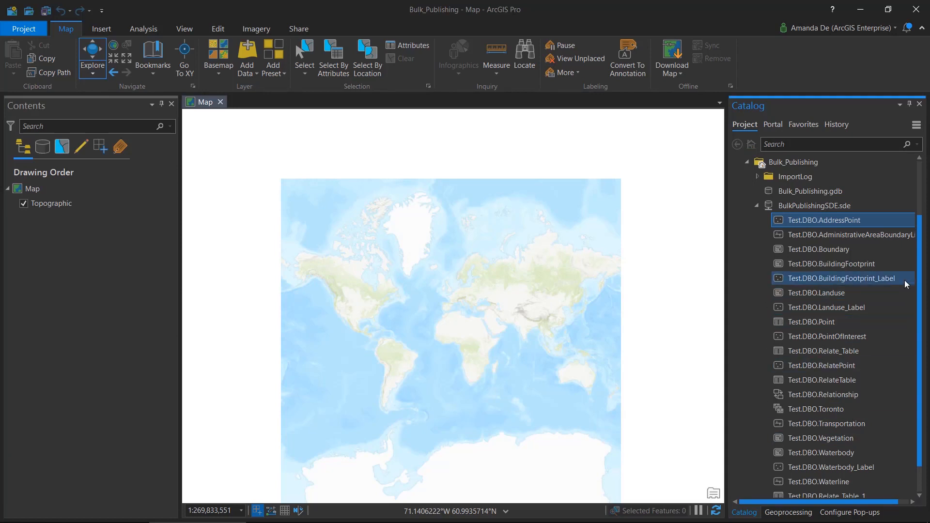
- Bring up the Windows services list to check the machine's running services
{"action": "scroll", "scroll_direction": "up", "scroll_amount": 3}
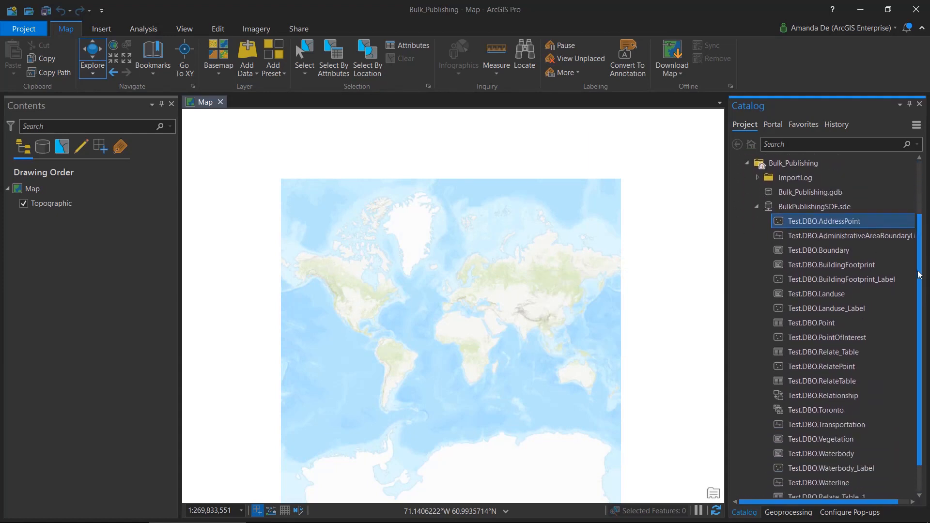
{"action": "mouse_move", "coordinate": [830, 264]}
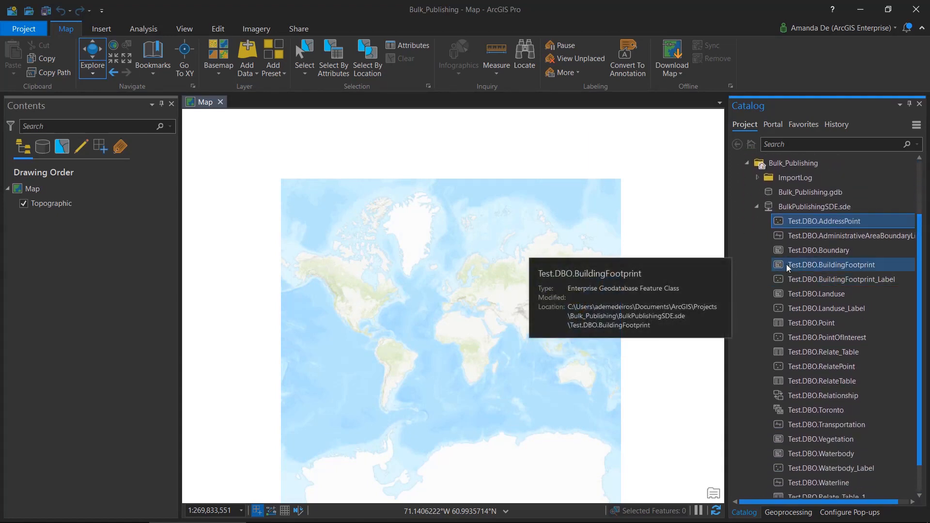
{"action": "mouse_move", "coordinate": [736, 265]}
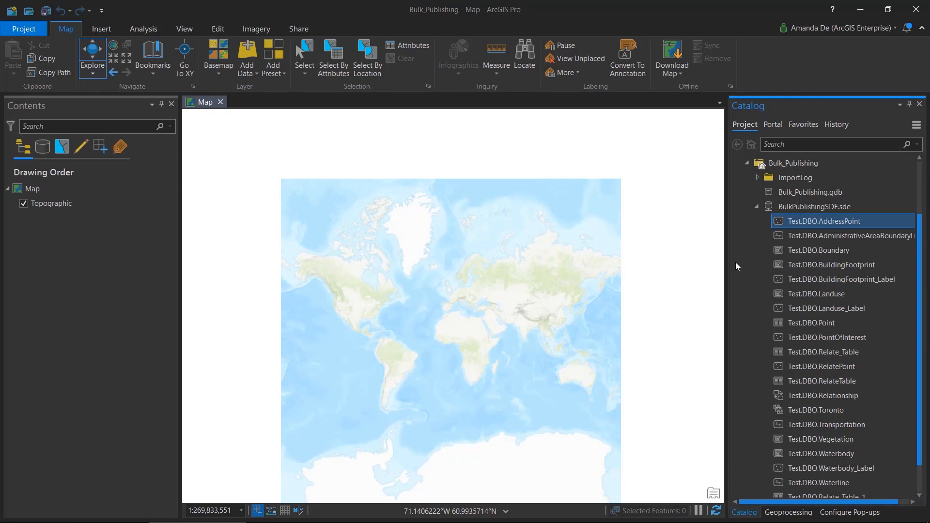
{"action": "mouse_move", "coordinate": [722, 270]}
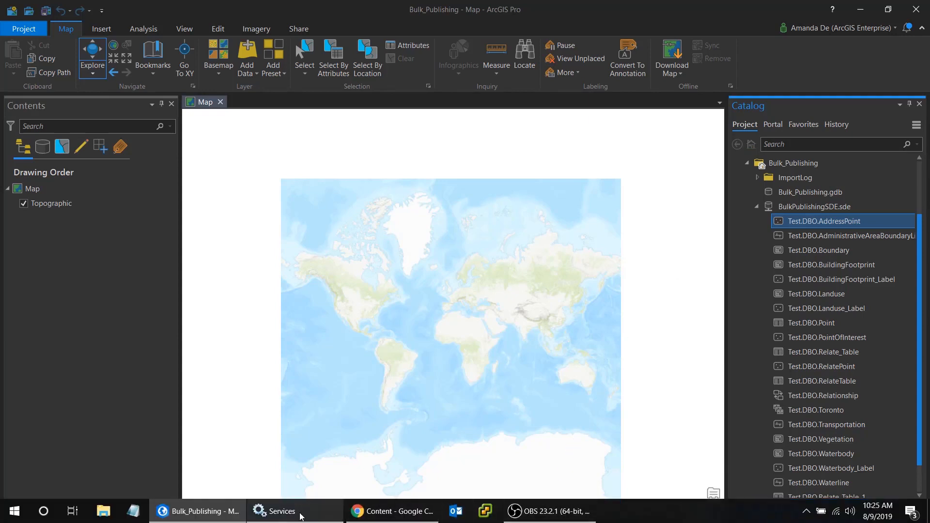
{"action": "left_click", "coordinate": [281, 510]}
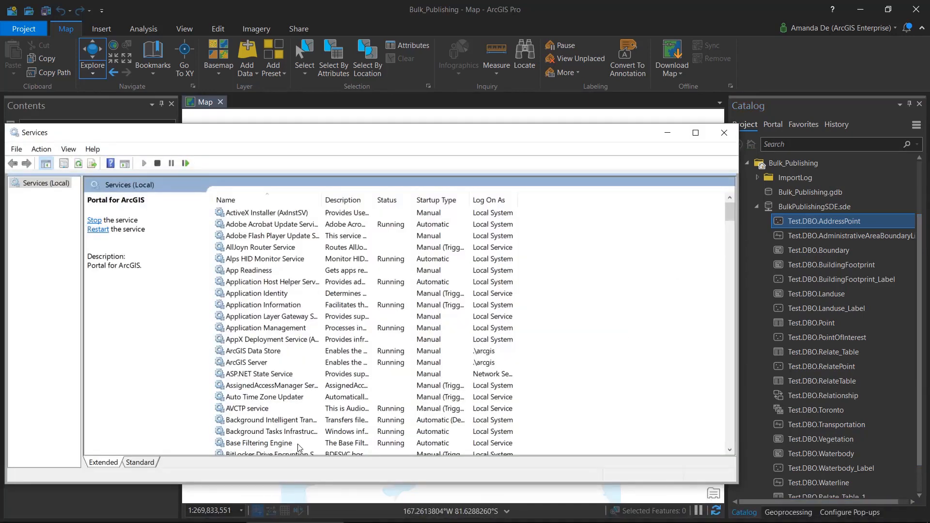
{"action": "mouse_move", "coordinate": [495, 354]}
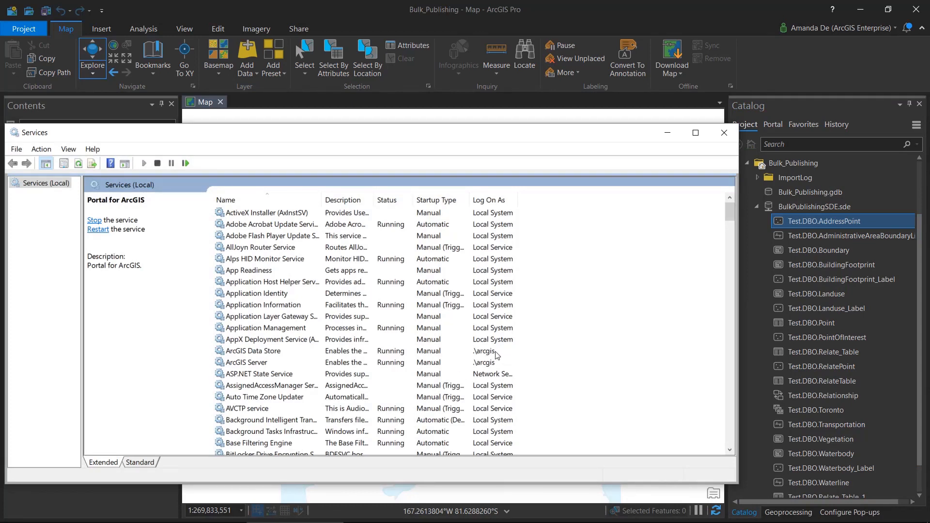
{"action": "mouse_move", "coordinate": [481, 354]}
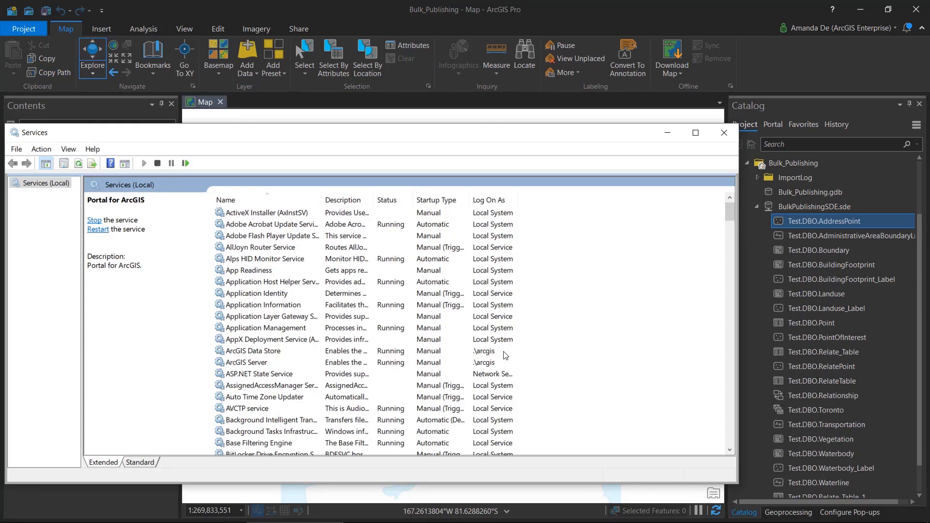
{"action": "mouse_move", "coordinate": [667, 133]}
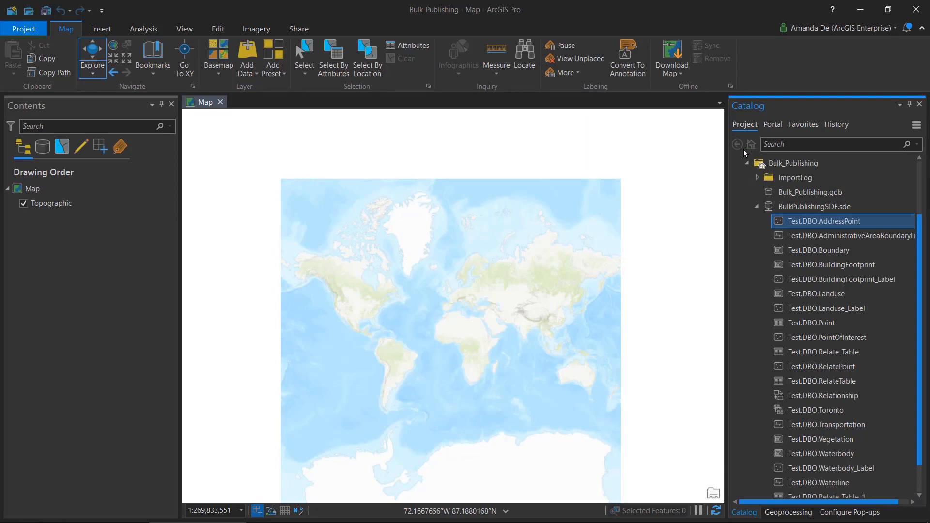
{"action": "mouse_move", "coordinate": [792, 113]}
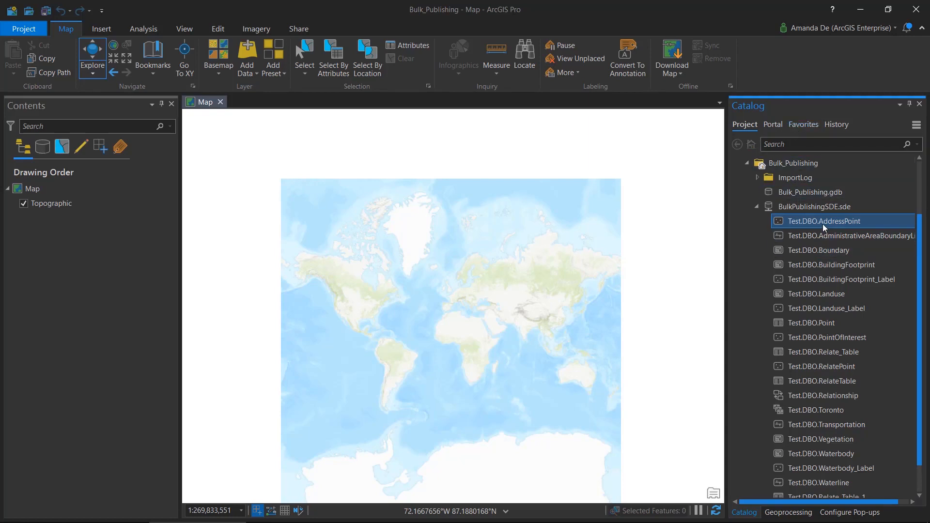
- Review the arcgis user's privileges on the AddressPoint feature class without changing them
{"action": "right_click", "coordinate": [823, 221]}
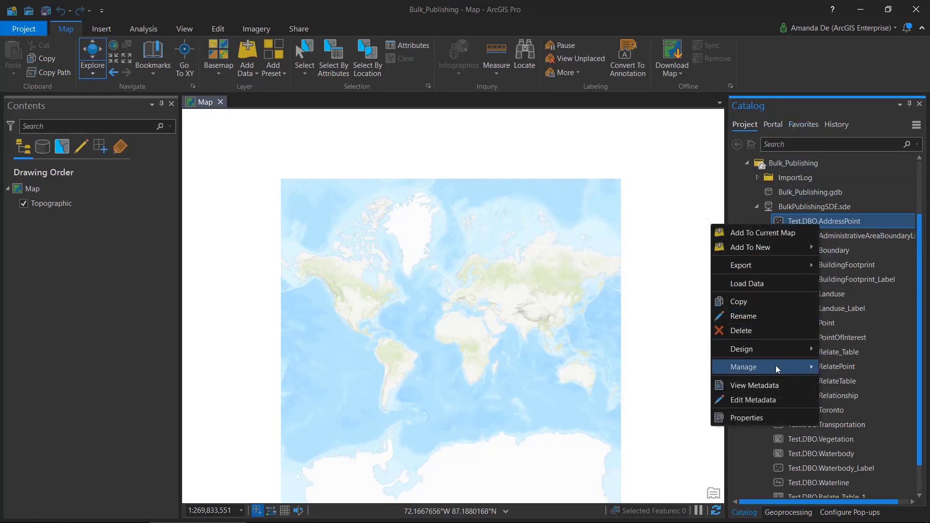
{"action": "mouse_move", "coordinate": [715, 321]}
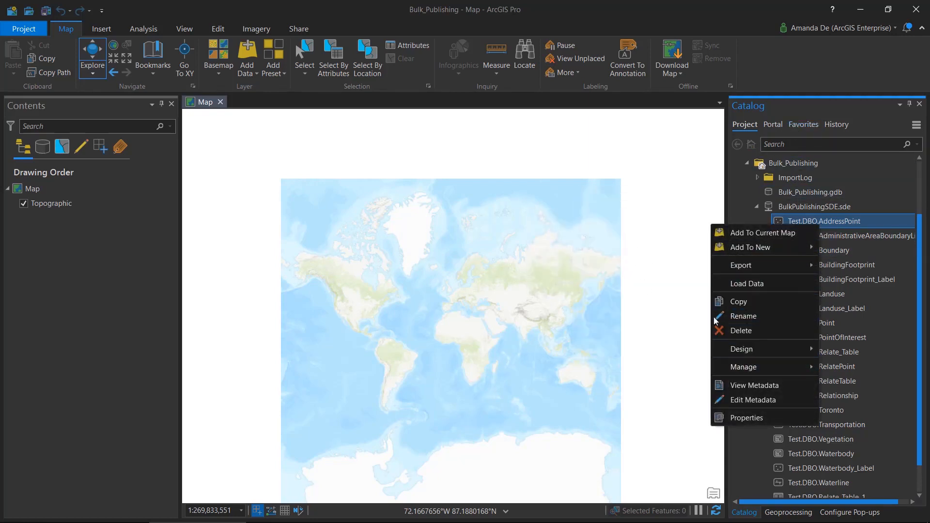
{"action": "left_click", "coordinate": [743, 367]}
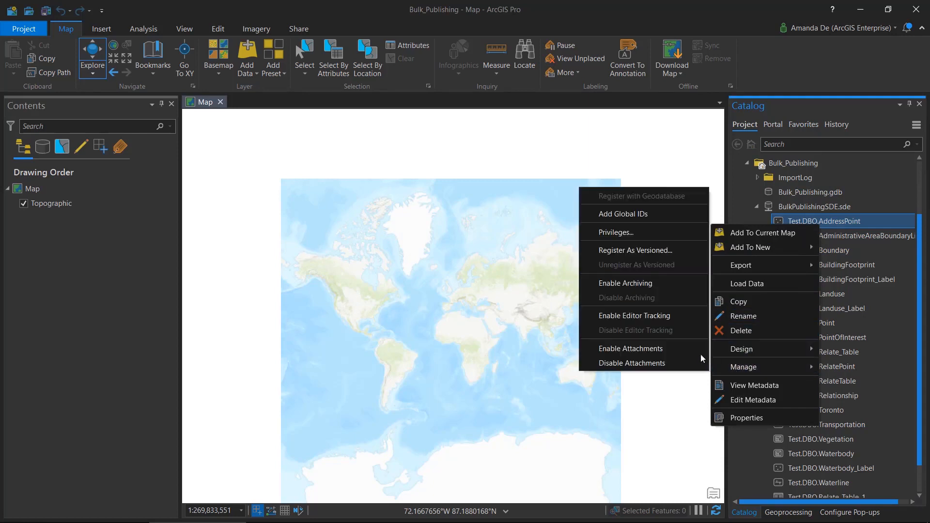
{"action": "left_click", "coordinate": [616, 232]}
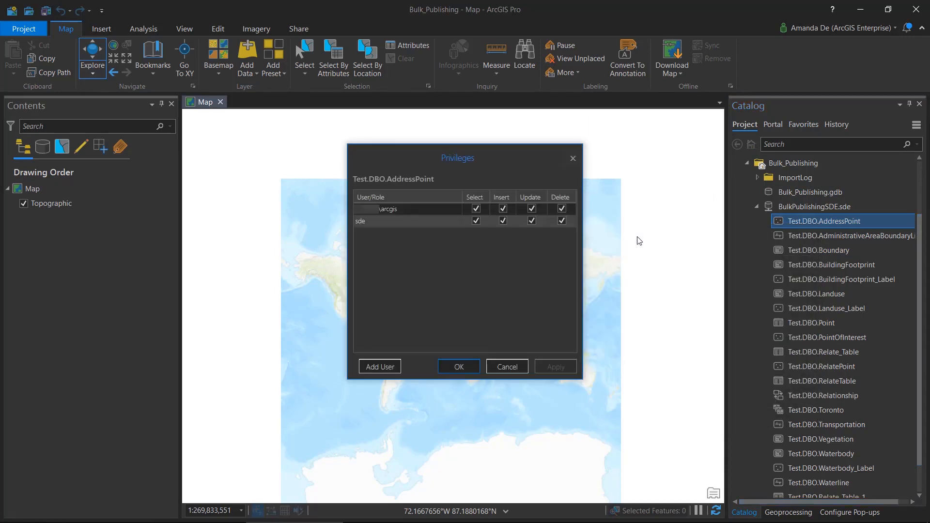
{"action": "left_click", "coordinate": [388, 209]}
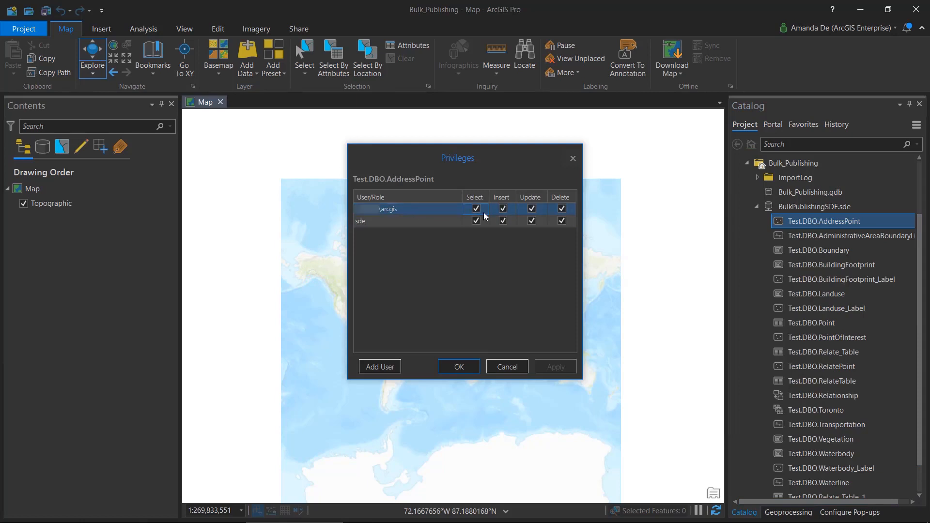
{"action": "mouse_move", "coordinate": [507, 366]}
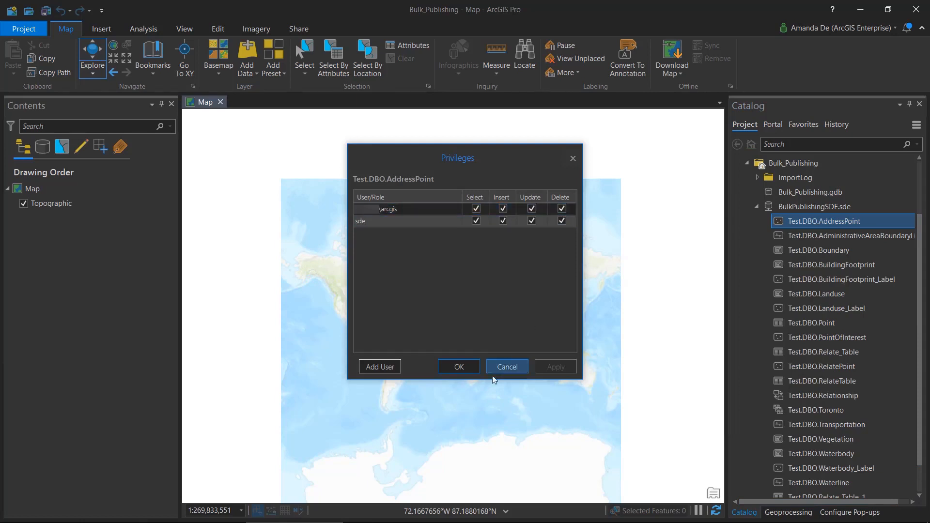
{"action": "left_click", "coordinate": [507, 366]}
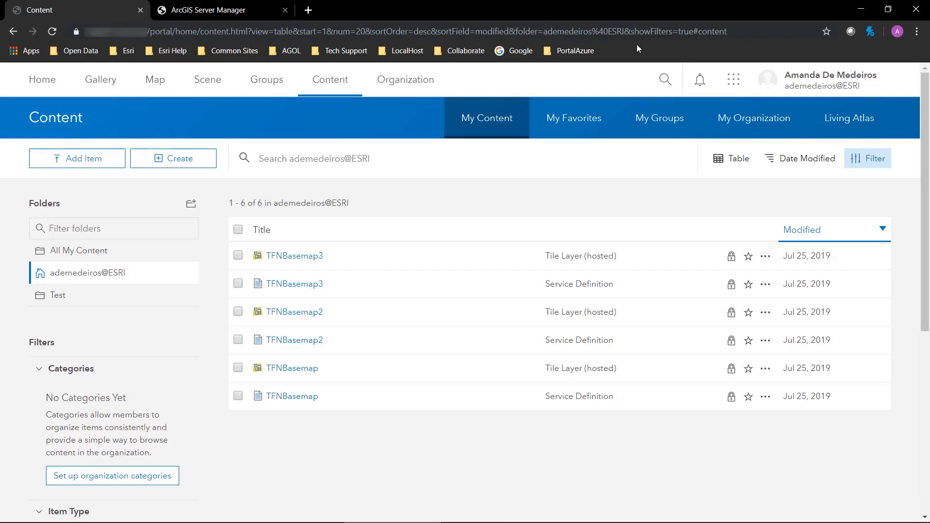
{"action": "mouse_move", "coordinate": [590, 72]}
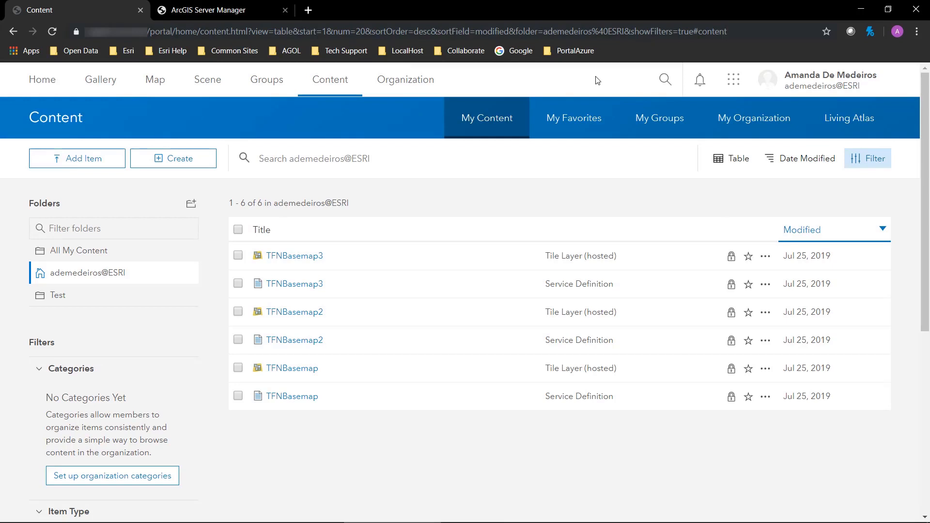
{"action": "mouse_move", "coordinate": [346, 91]}
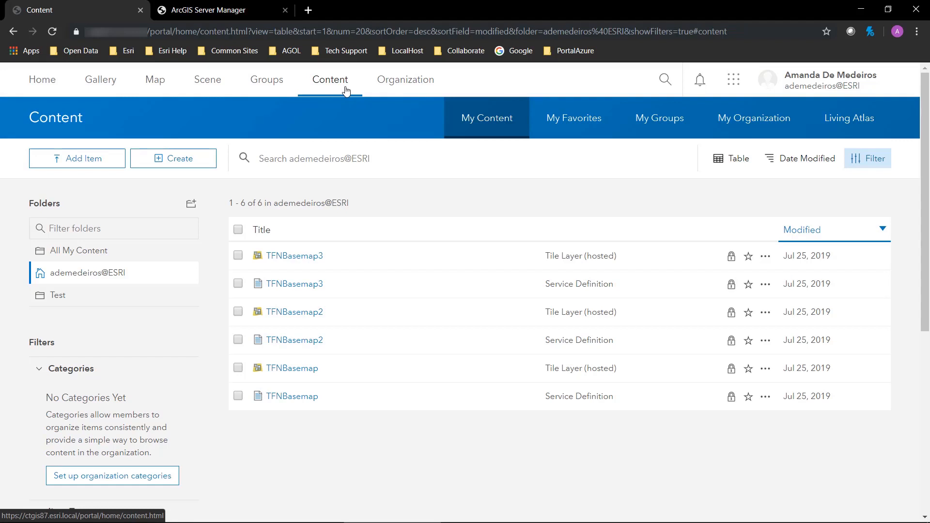
{"action": "mouse_move", "coordinate": [351, 64]}
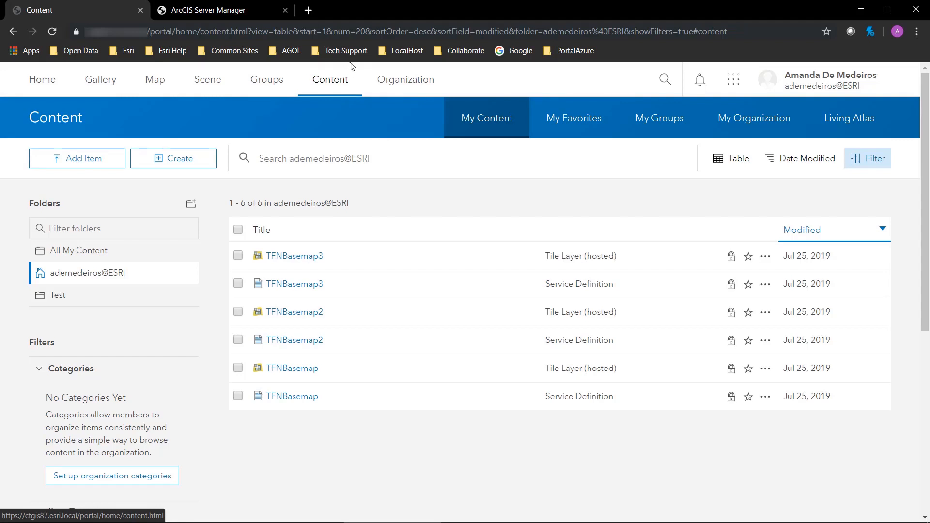
{"action": "mouse_move", "coordinate": [134, 214]}
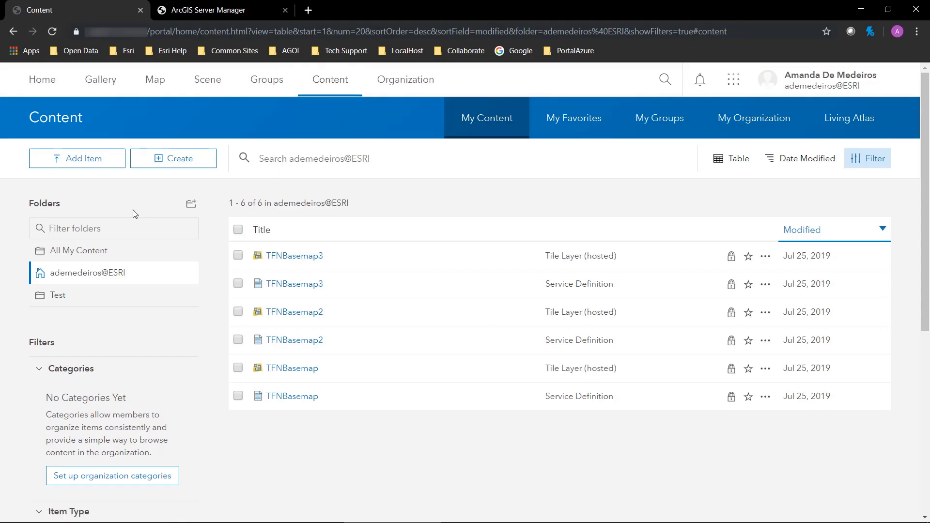
{"action": "mouse_move", "coordinate": [328, 88]}
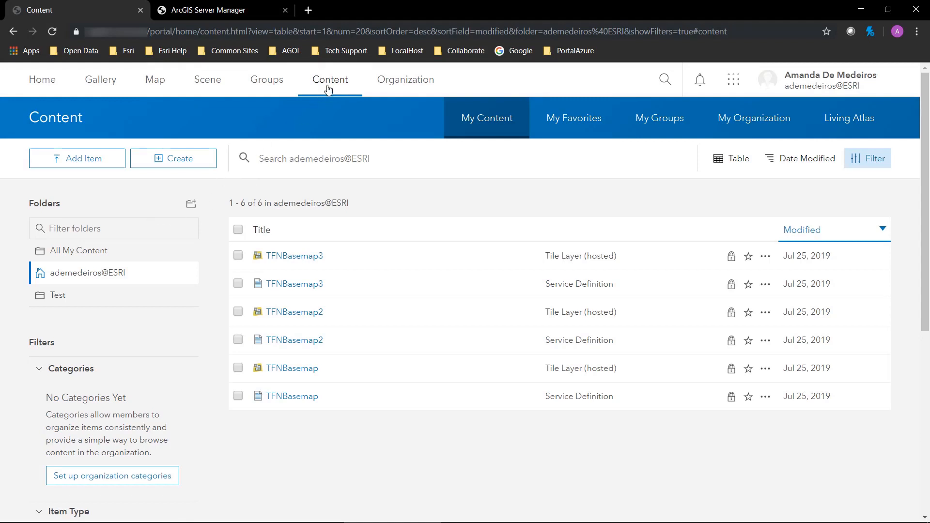
{"action": "mouse_move", "coordinate": [154, 228]}
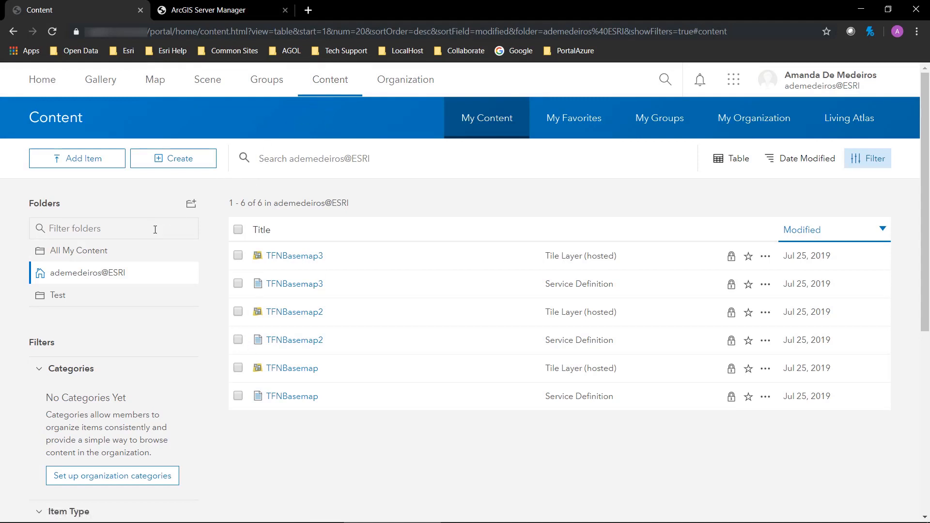
- Show the portal's Add Item choices from the Content page
{"action": "left_click", "coordinate": [77, 158]}
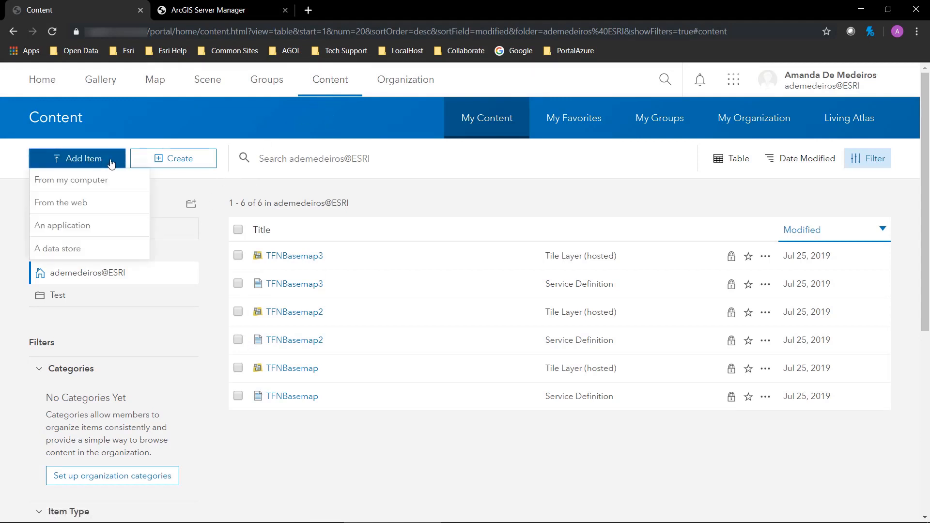
{"action": "mouse_move", "coordinate": [75, 254]}
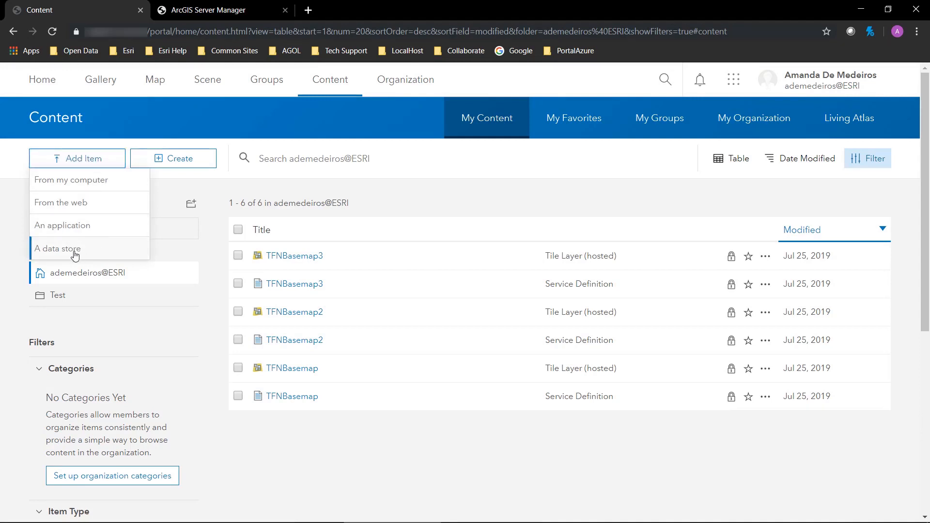
- Start a new data store titled BatchPub..
{"action": "left_click", "coordinate": [57, 248]}
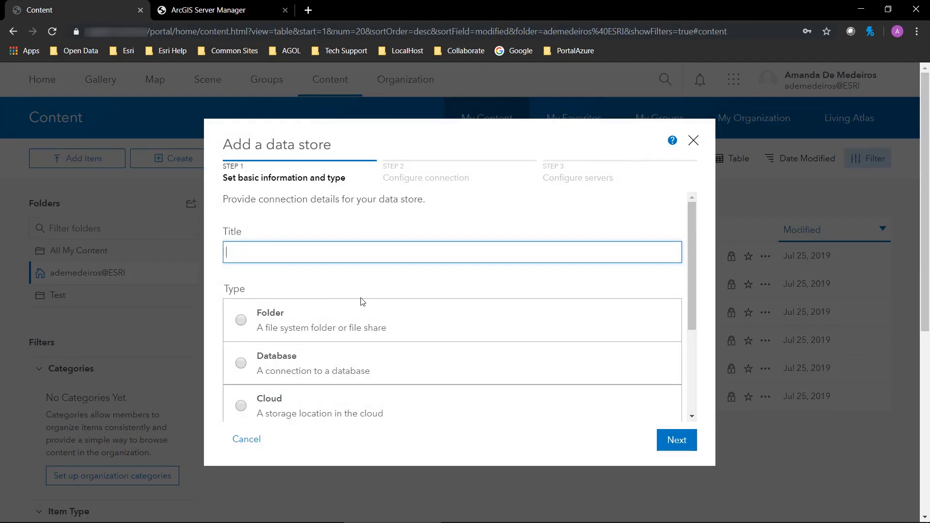
{"action": "type", "text": "B"}
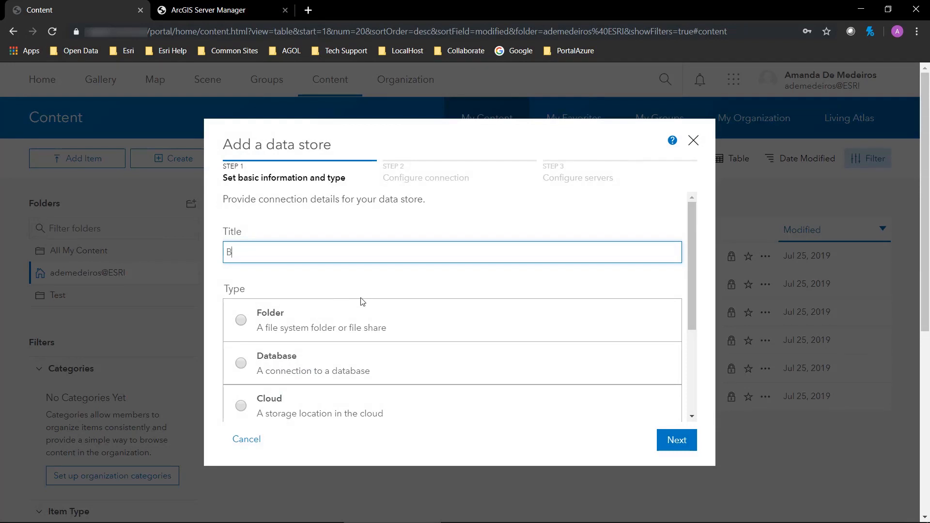
{"action": "type", "text": "atchPublishing"}
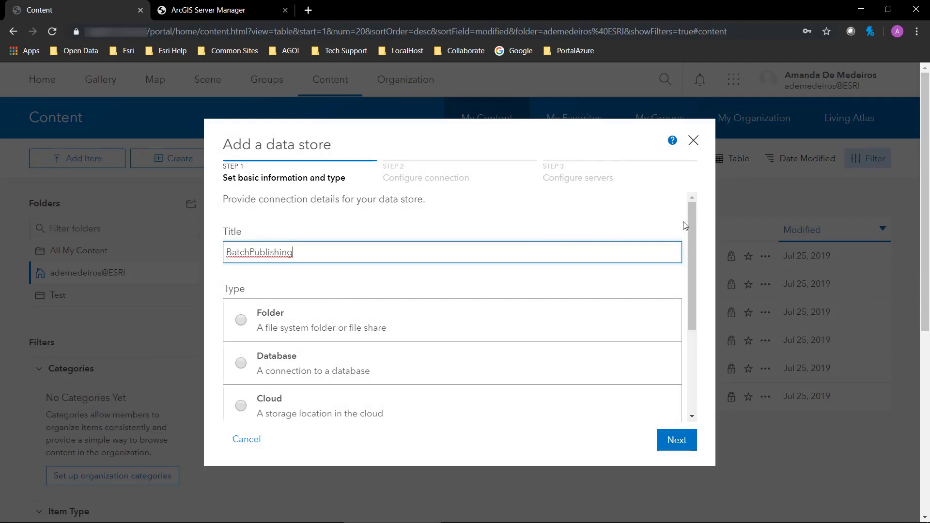
{"action": "scroll", "scroll_direction": "down", "scroll_amount": 3}
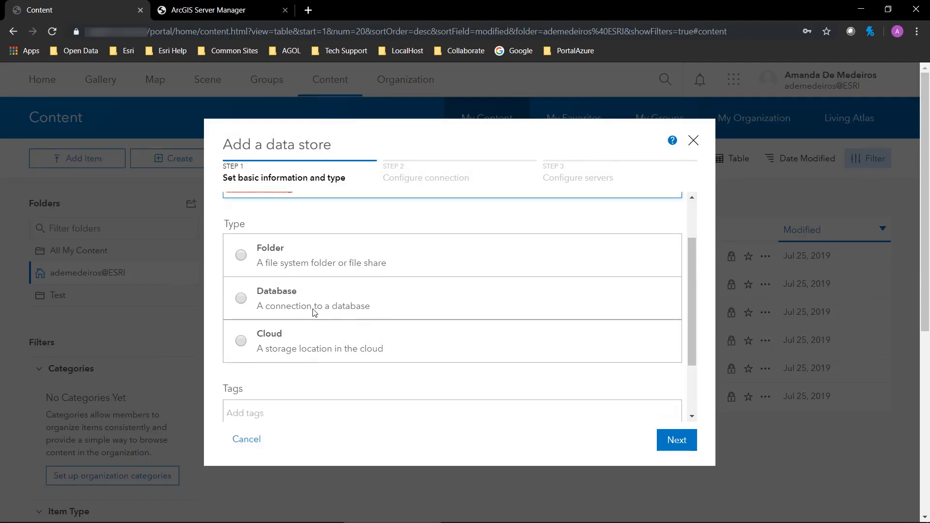
{"action": "mouse_move", "coordinate": [240, 303]}
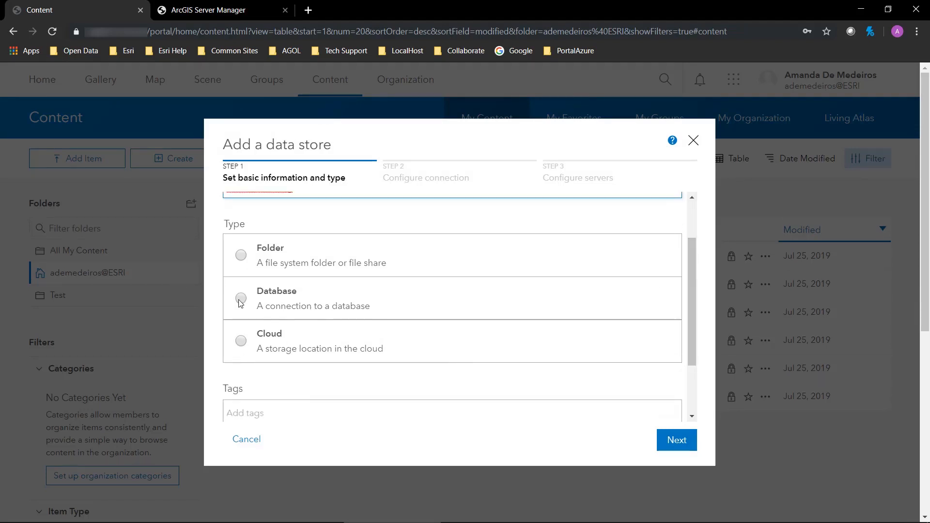
- Make the data store a Database type and tag it BatchPublishing
{"action": "left_click", "coordinate": [241, 299]}
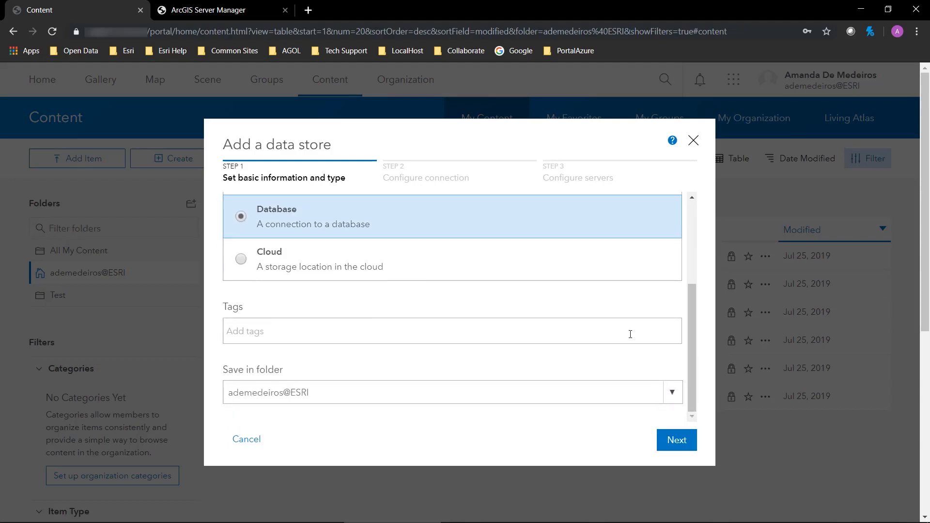
{"action": "type", "text": "B"}
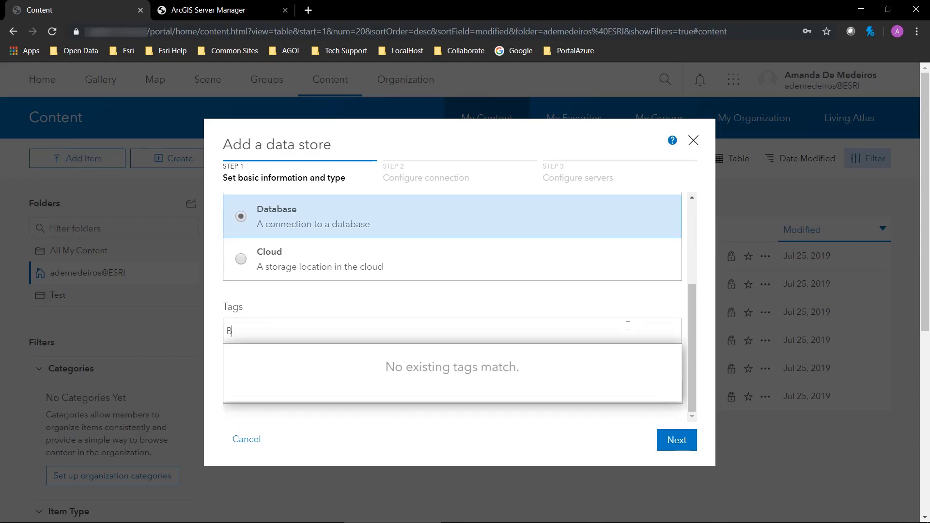
{"action": "type", "text": "atch"}
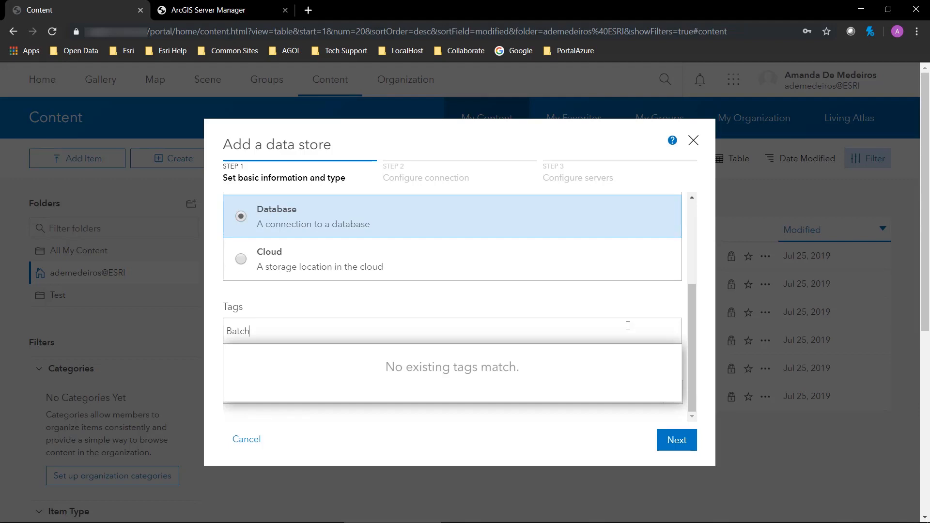
{"action": "type", "text": "P"}
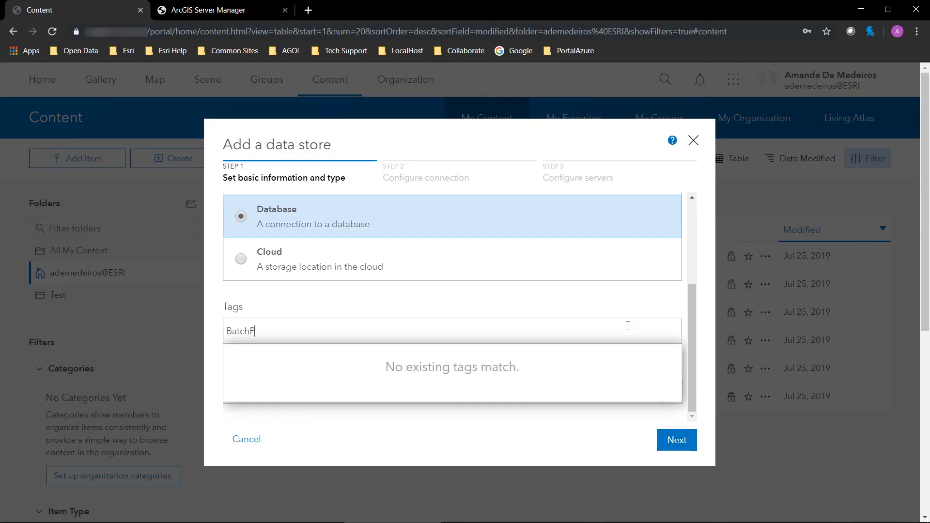
{"action": "type", "text": "ublishing"}
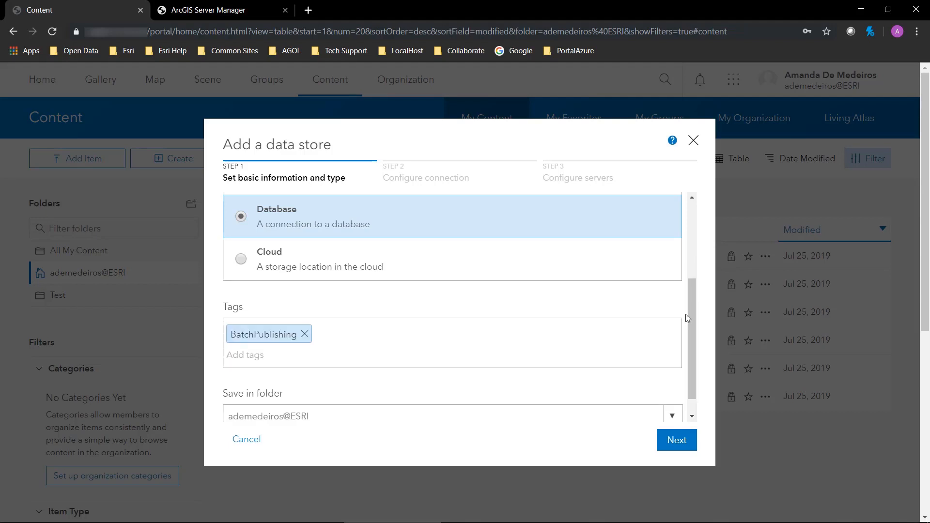
{"action": "scroll", "scroll_direction": "down", "scroll_amount": 3}
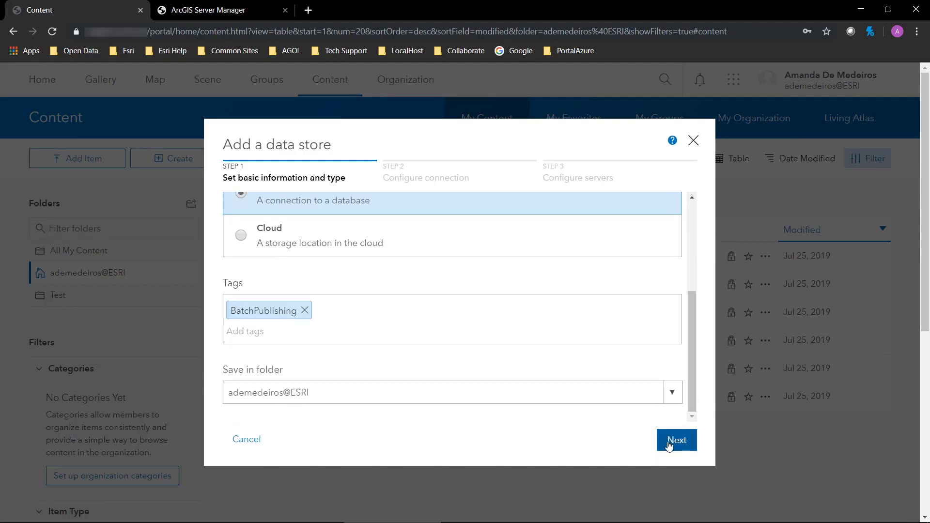
- Advance the Add a data store wizard to its connection settings
{"action": "left_click", "coordinate": [676, 440]}
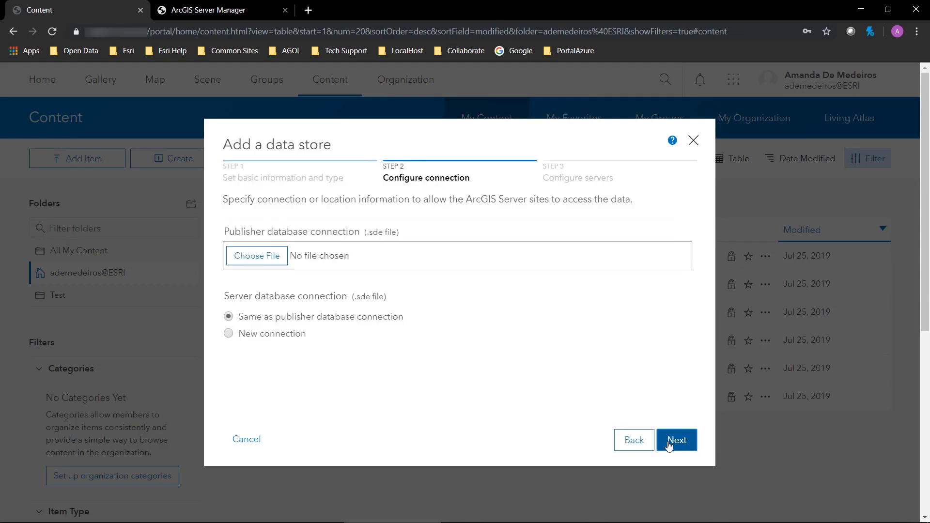
{"action": "mouse_move", "coordinate": [246, 215]}
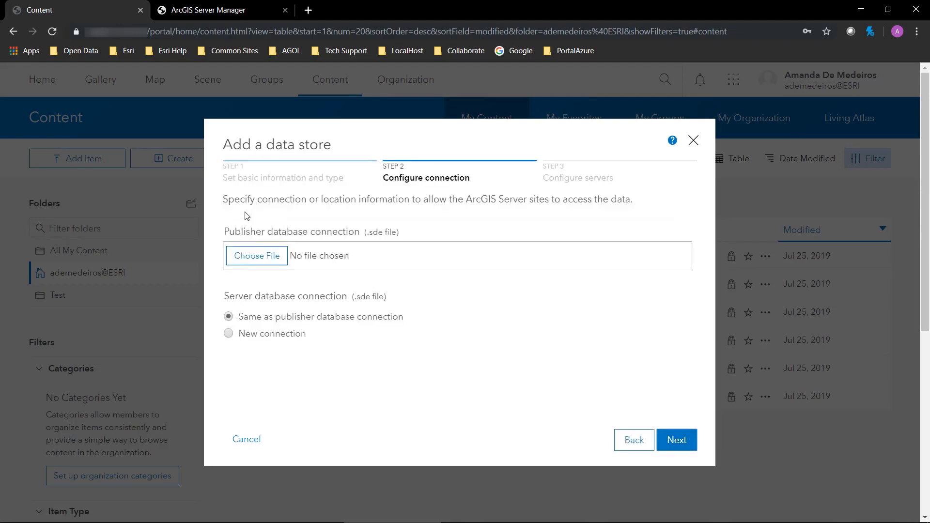
{"action": "mouse_move", "coordinate": [585, 220]}
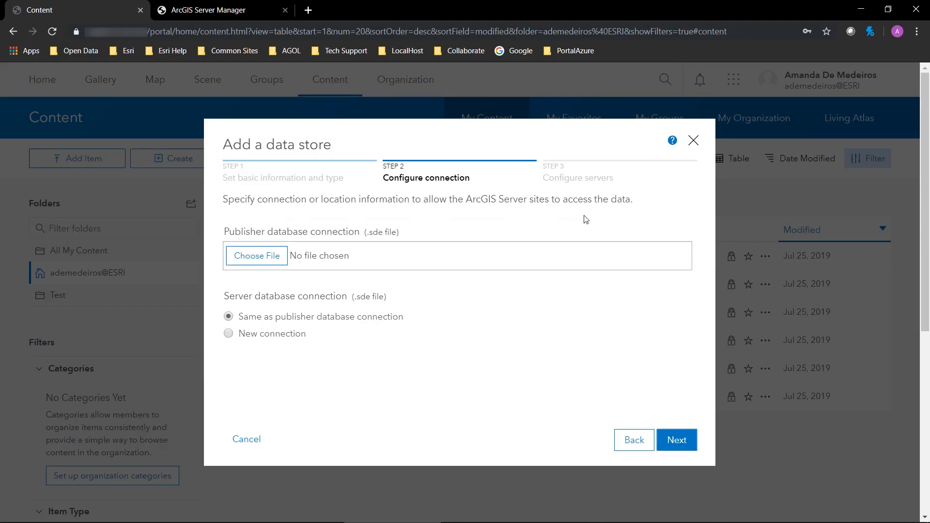
{"action": "mouse_move", "coordinate": [638, 220]}
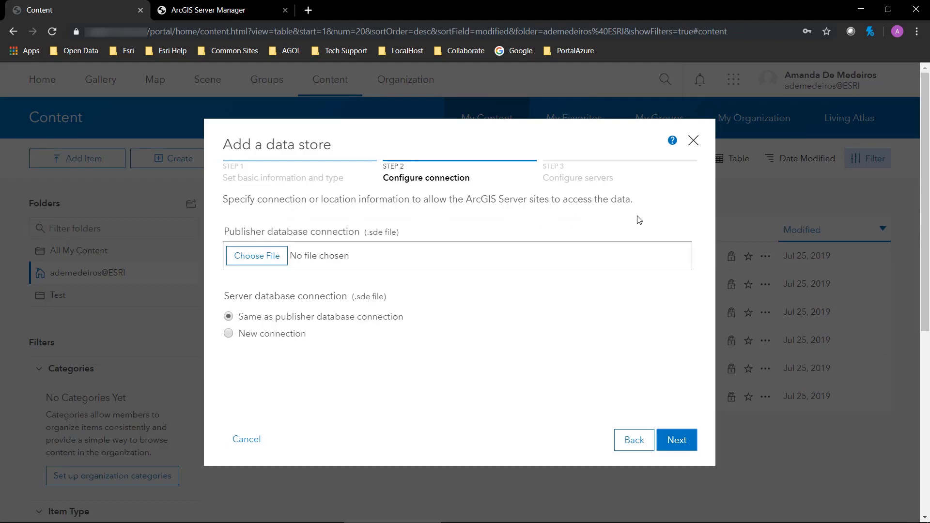
{"action": "mouse_move", "coordinate": [284, 250]}
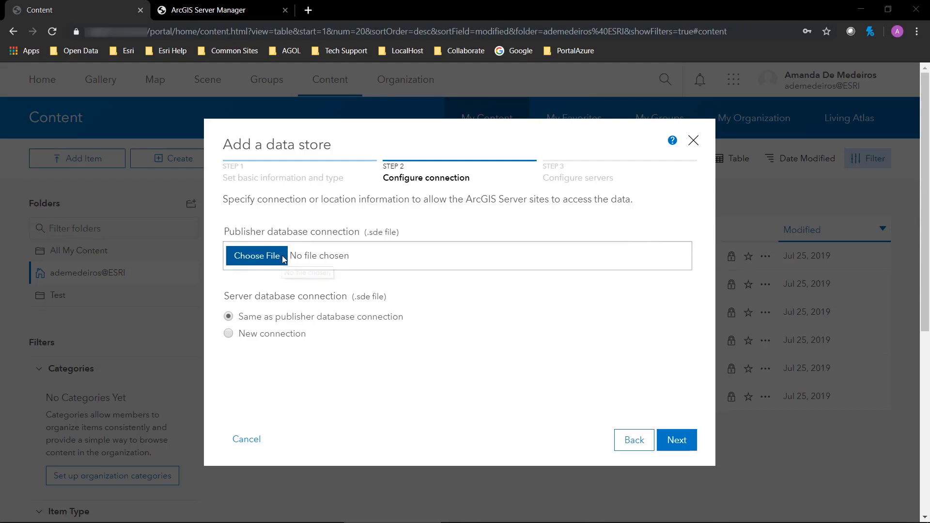
- Load BulkPublishingSDE.sde from the Bulk_Publishing project folder as the publisher connection
{"action": "left_click", "coordinate": [256, 256]}
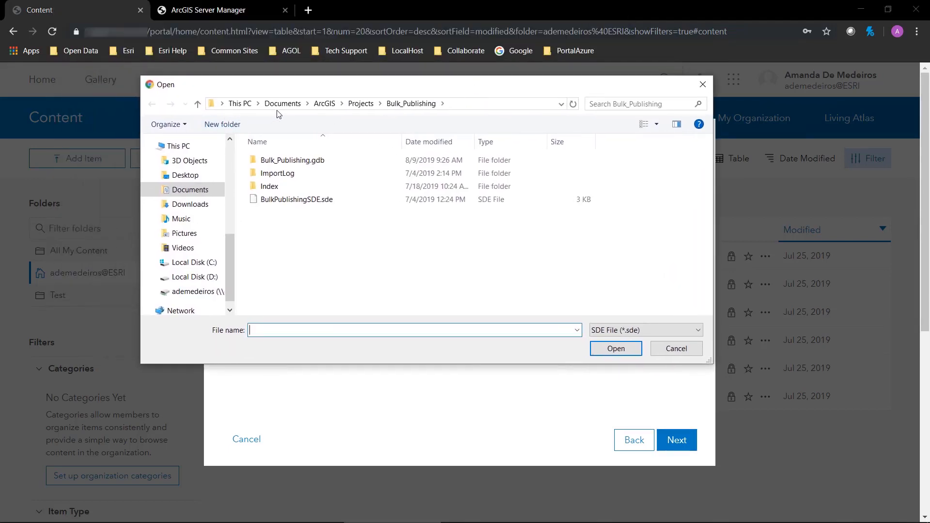
{"action": "mouse_move", "coordinate": [324, 104]}
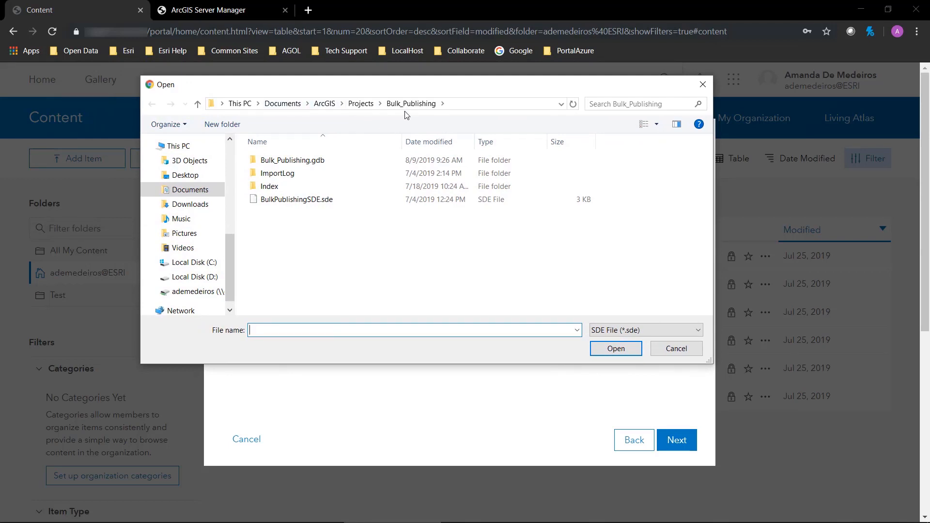
{"action": "left_click", "coordinate": [296, 199]}
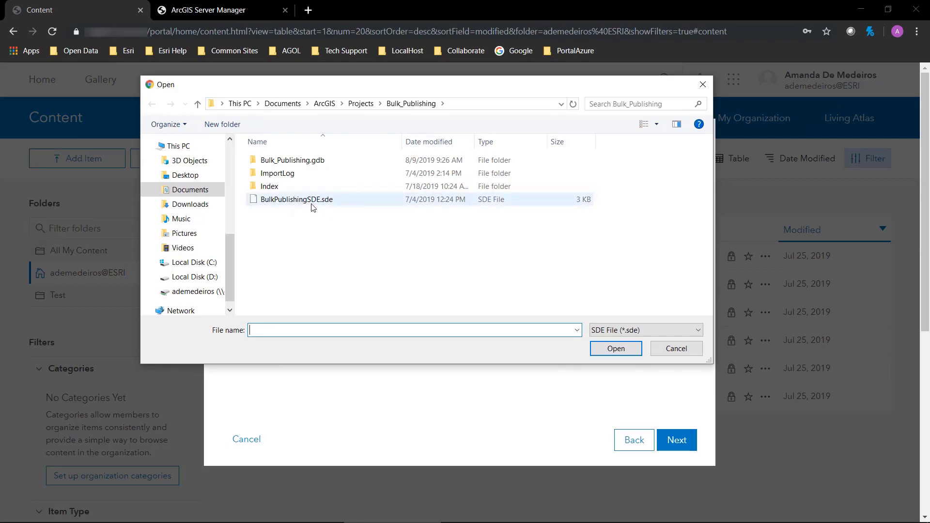
{"action": "mouse_move", "coordinate": [297, 199]}
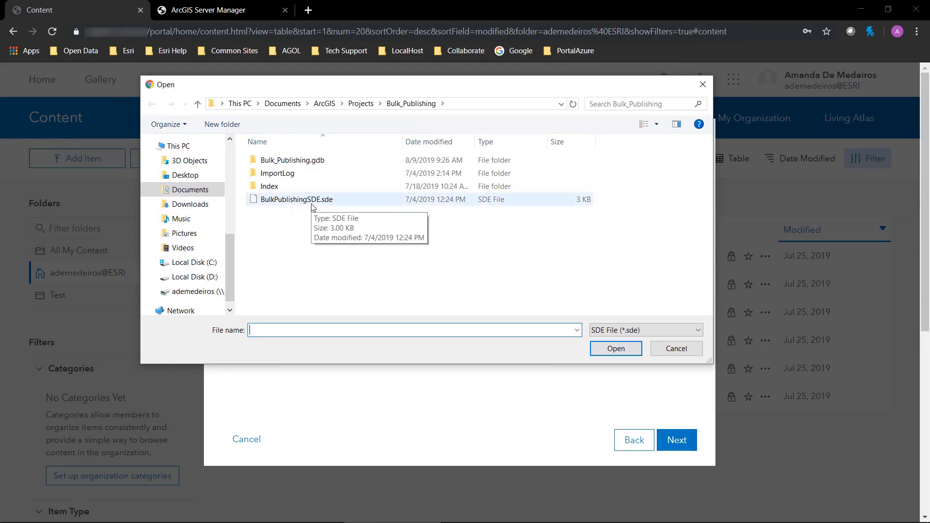
{"action": "left_click", "coordinate": [615, 348]}
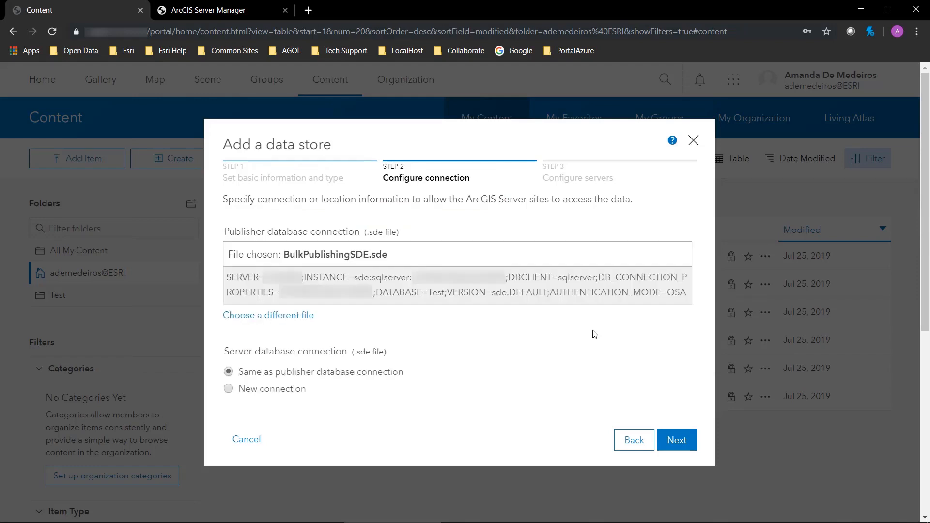
{"action": "mouse_move", "coordinate": [345, 391]}
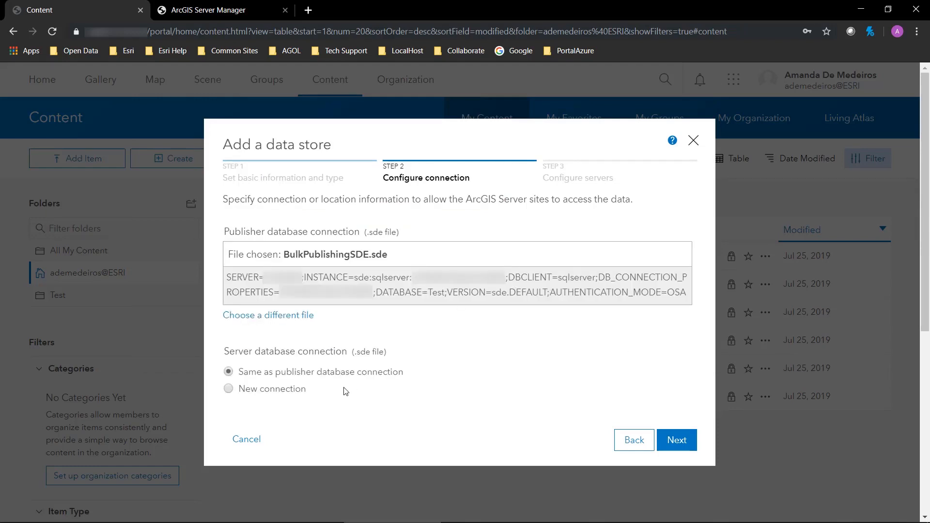
{"action": "mouse_move", "coordinate": [319, 277]}
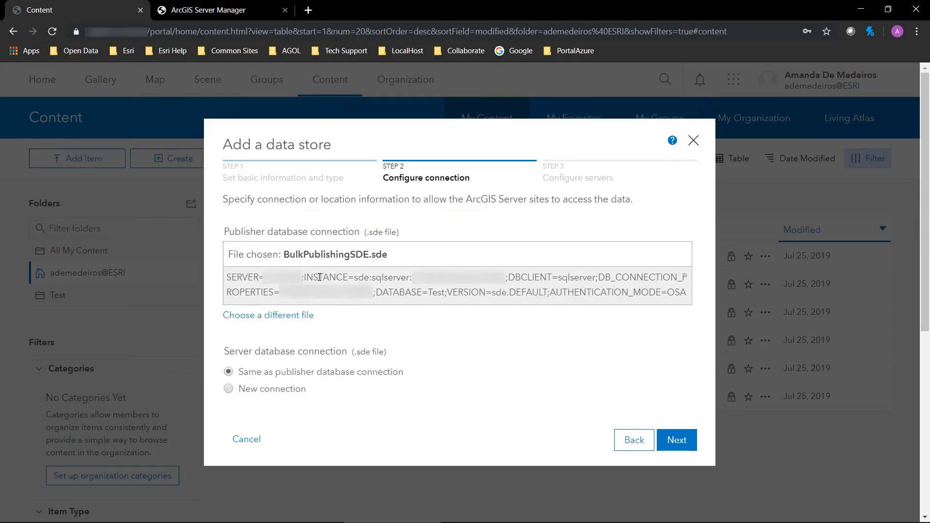
- Keep the server connection the same as the BulkPublishingSDE publisher connection
{"action": "scroll", "scroll_direction": "down", "scroll_amount": 3}
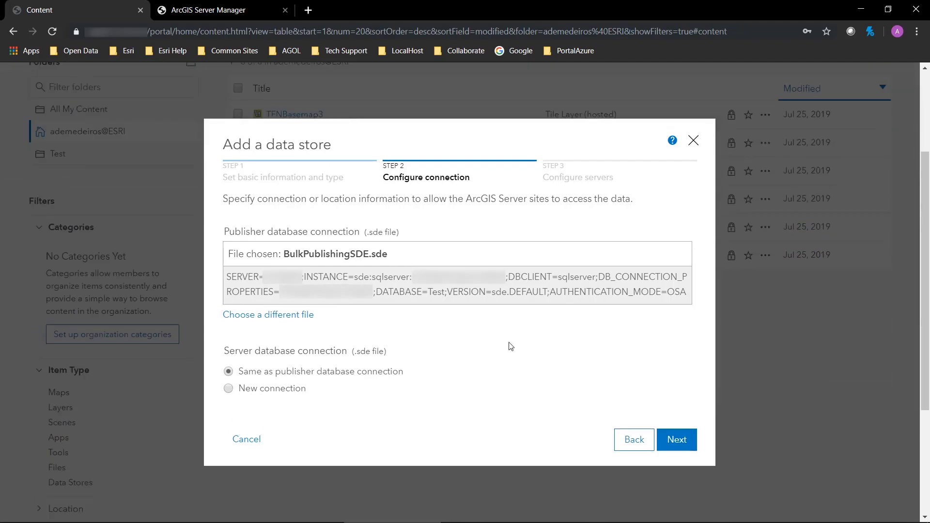
{"action": "mouse_move", "coordinate": [641, 299]}
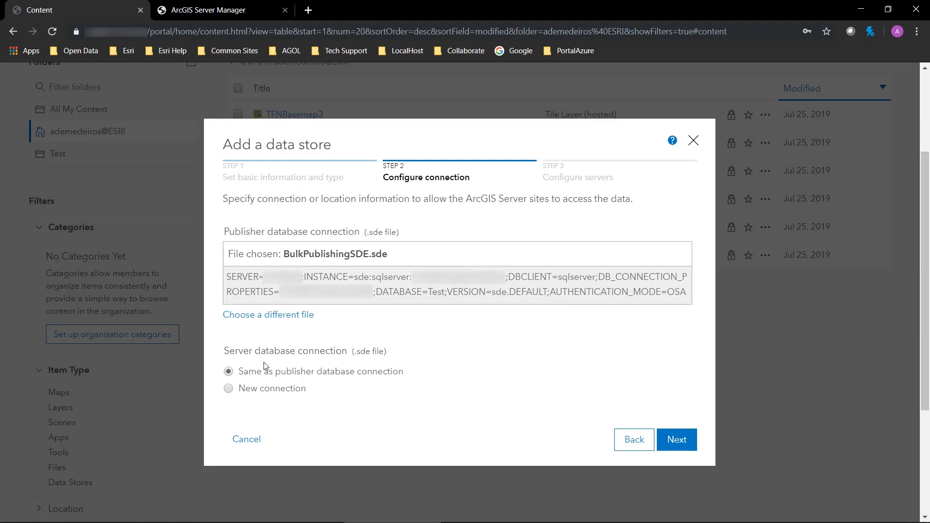
{"action": "mouse_move", "coordinate": [350, 392]}
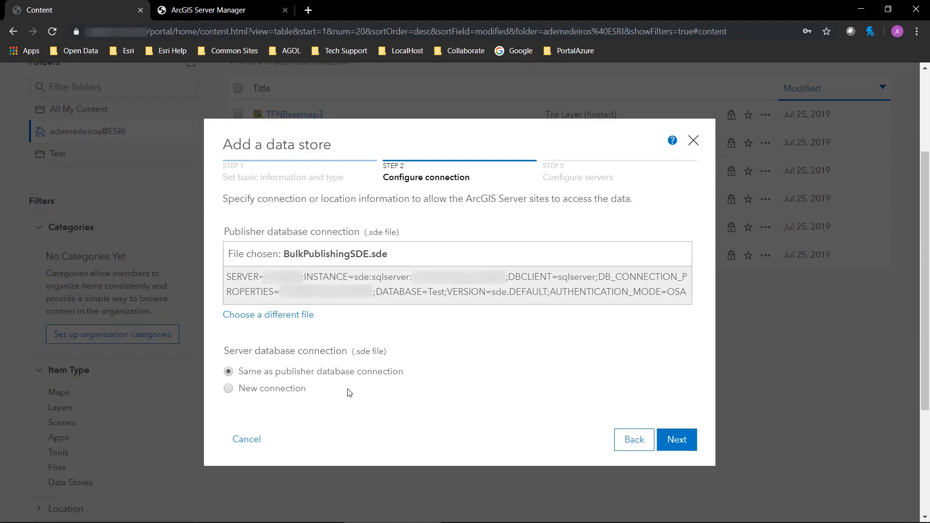
{"action": "mouse_move", "coordinate": [352, 384]}
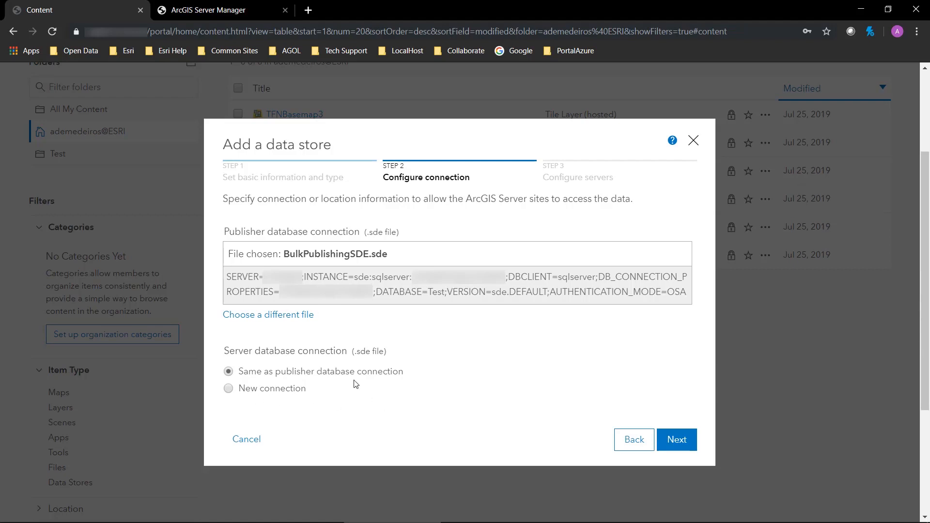
{"action": "mouse_move", "coordinate": [339, 380]}
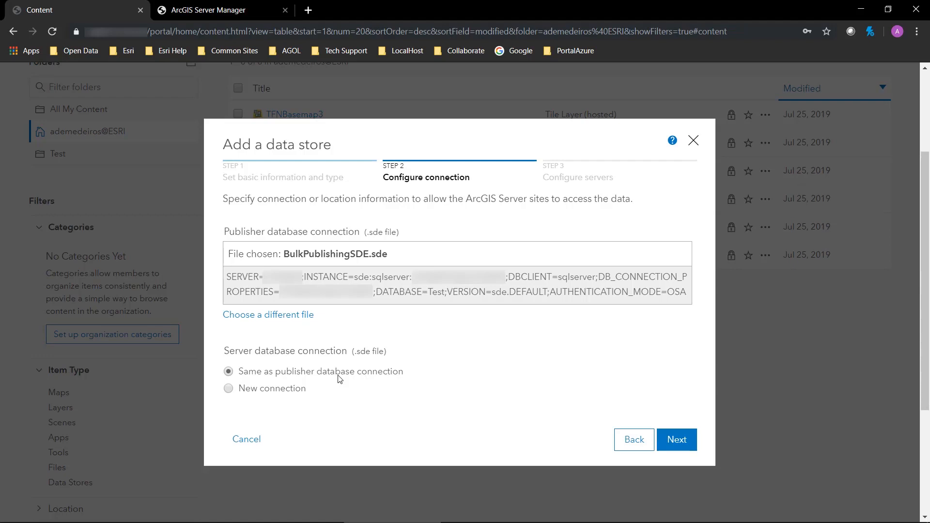
{"action": "mouse_move", "coordinate": [359, 345]}
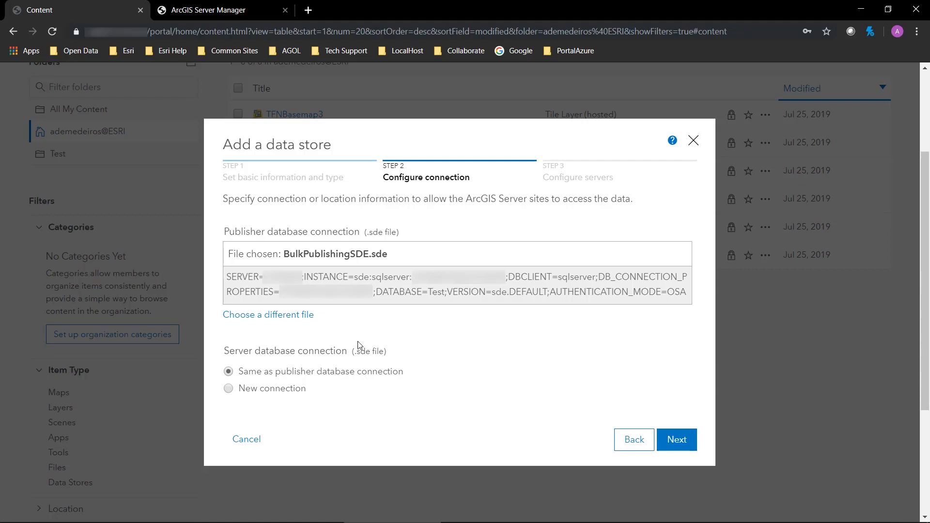
{"action": "mouse_move", "coordinate": [396, 387]}
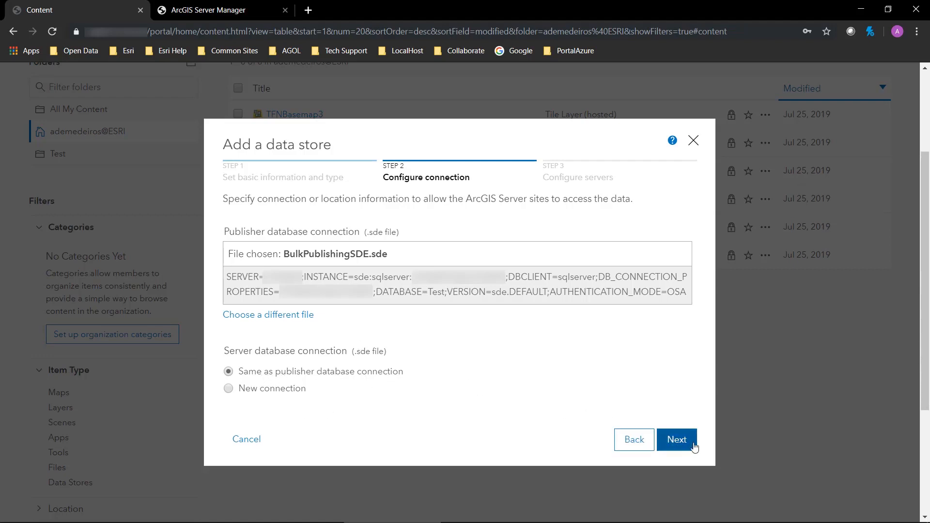
- Register the data store to the hosting server site and finish adding it
{"action": "left_click", "coordinate": [677, 439]}
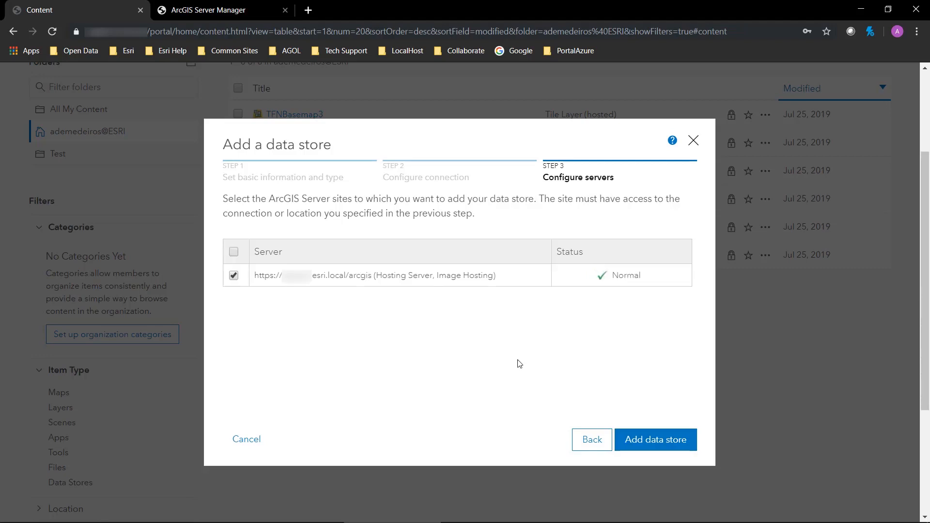
{"action": "mouse_move", "coordinate": [655, 440]}
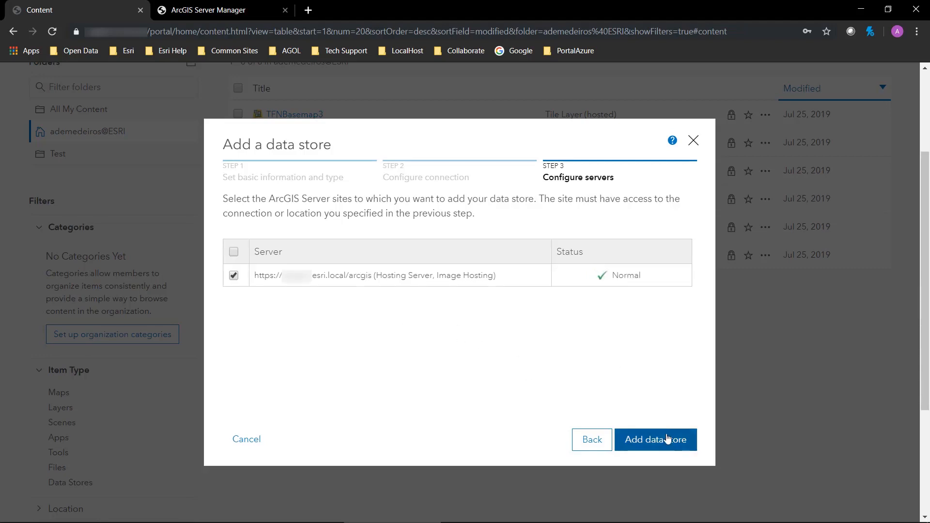
{"action": "left_click", "coordinate": [655, 440]}
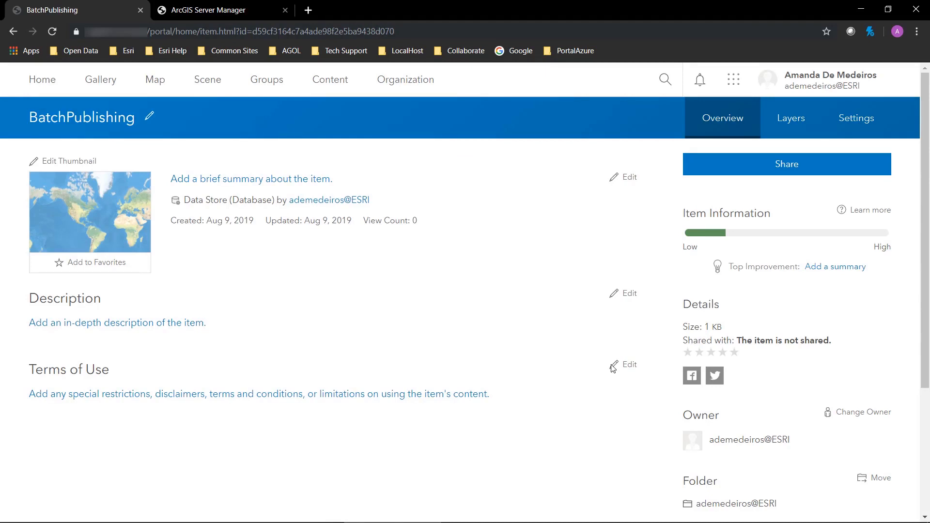
{"action": "mouse_move", "coordinate": [622, 360]}
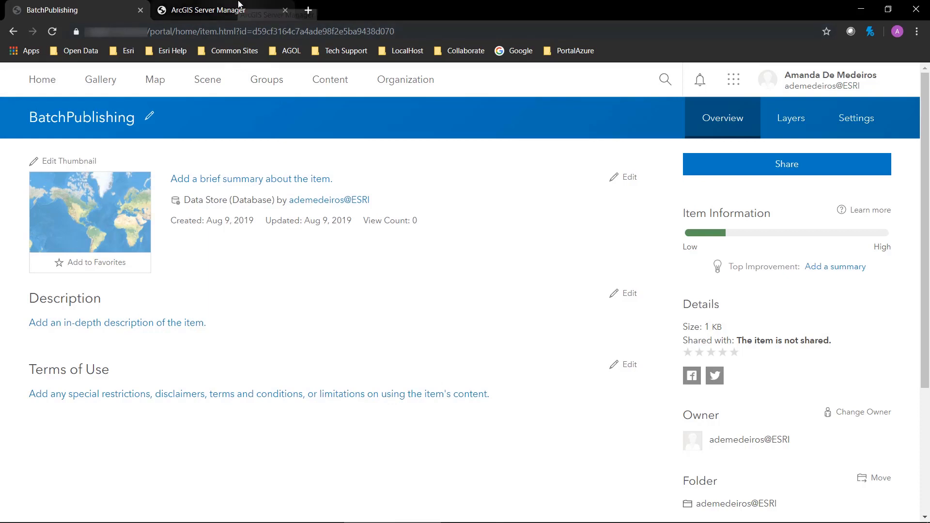
- Switch to ArcGIS Server Manager and show its Site configuration pages
{"action": "left_click", "coordinate": [207, 10]}
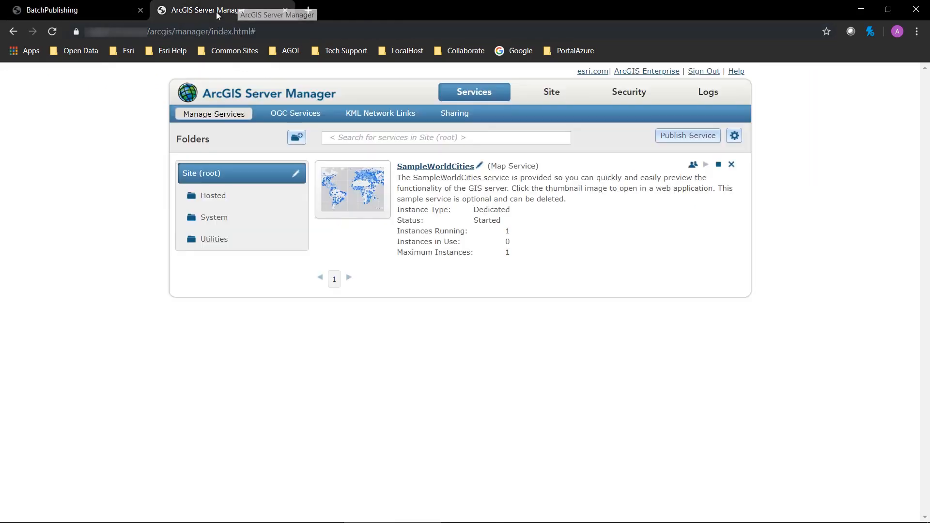
{"action": "mouse_move", "coordinate": [498, 123]}
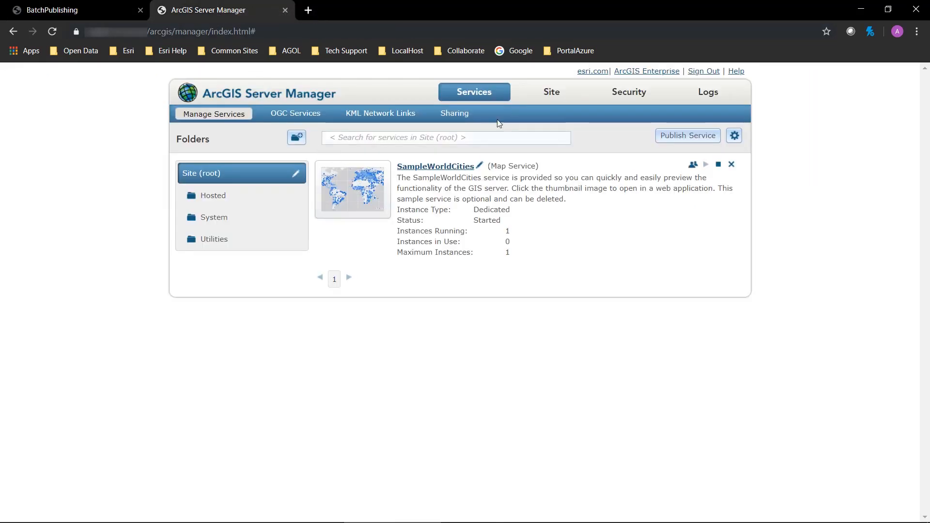
{"action": "left_click", "coordinate": [550, 92]}
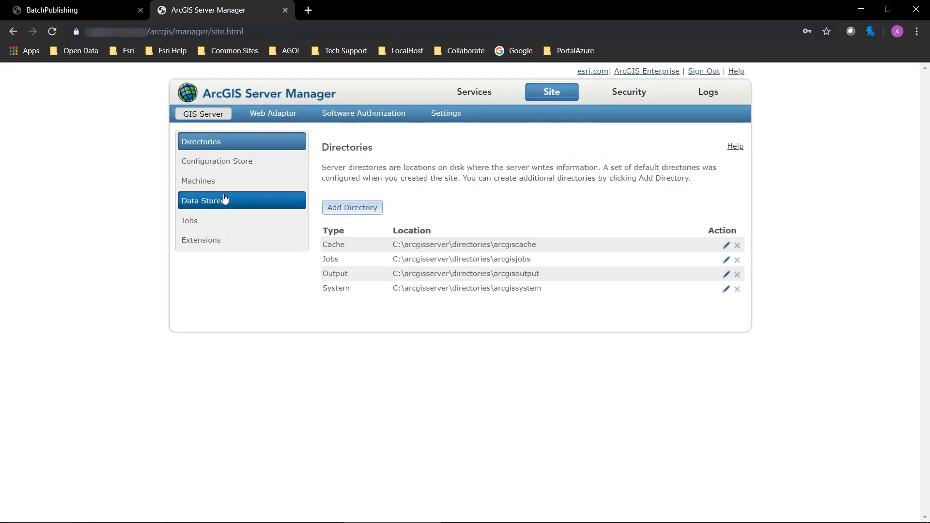
{"action": "mouse_move", "coordinate": [253, 201]}
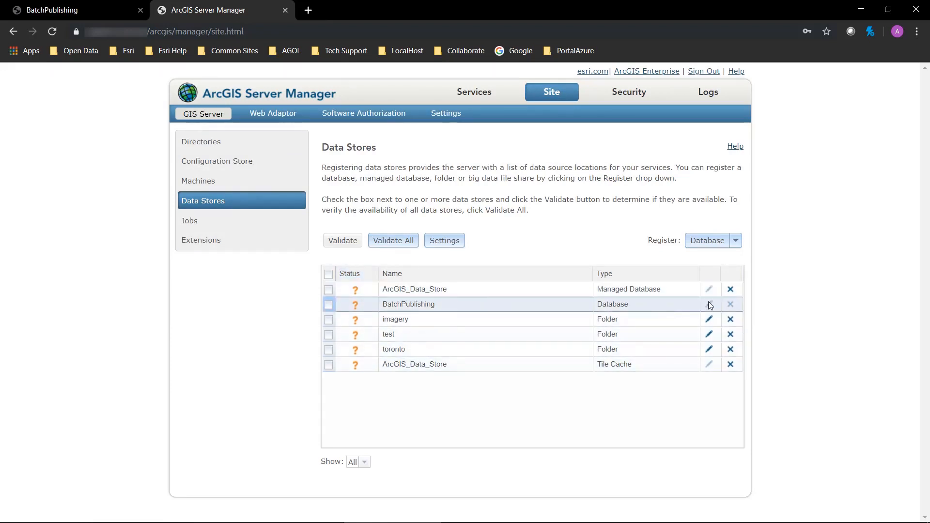
{"action": "mouse_move", "coordinate": [708, 304]}
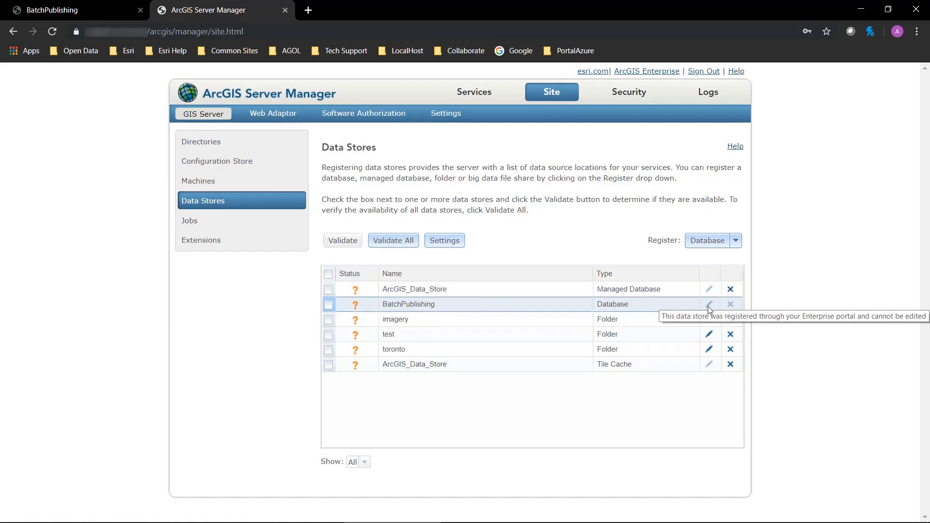
{"action": "mouse_move", "coordinate": [730, 305]}
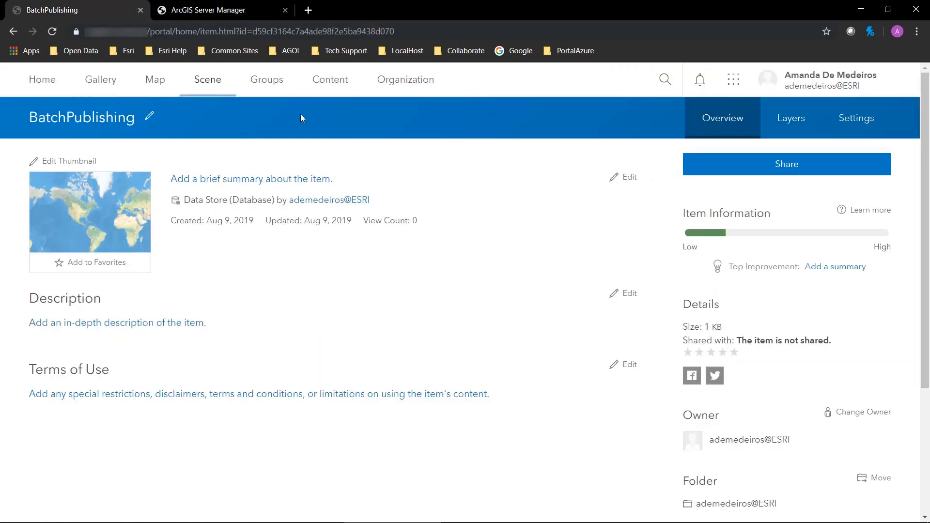
{"action": "mouse_move", "coordinate": [876, 145]}
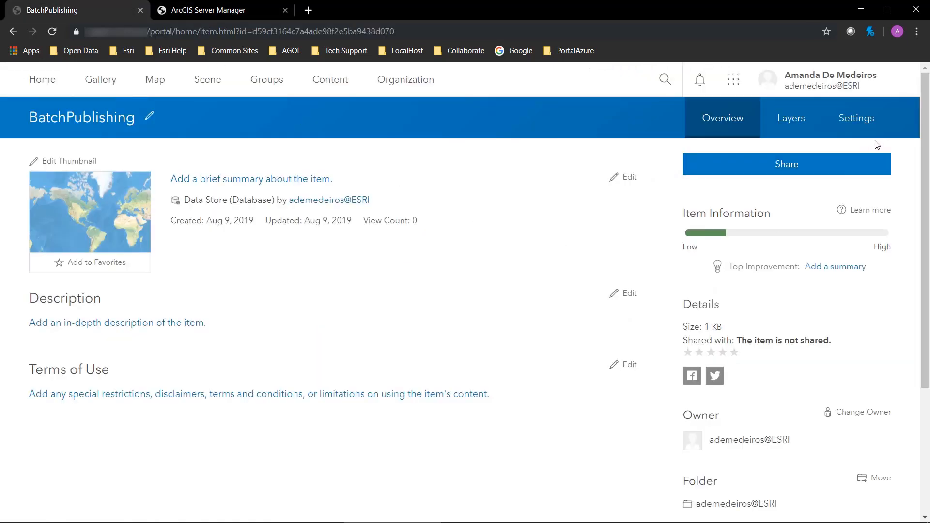
- Review the item's SQL Server connection and hosting server status in its settings
{"action": "left_click", "coordinate": [856, 117]}
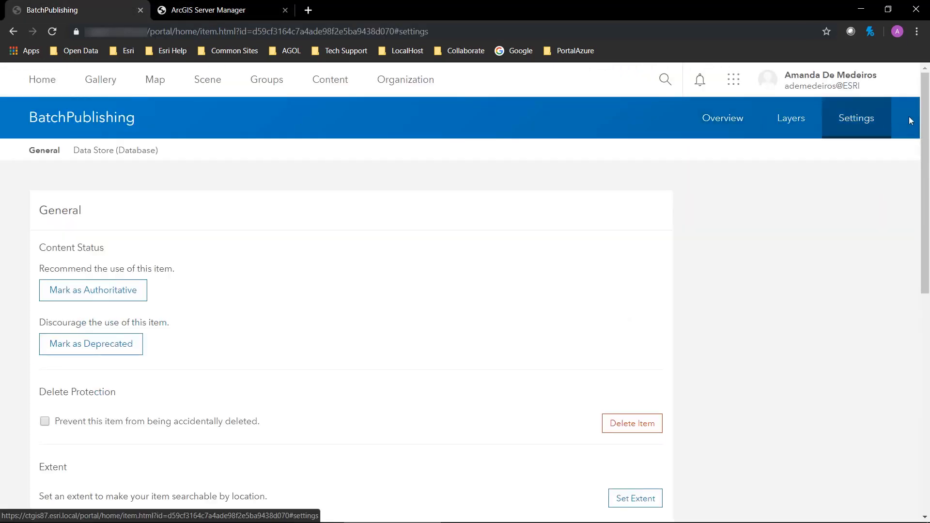
{"action": "scroll", "scroll_direction": "down", "scroll_amount": 3}
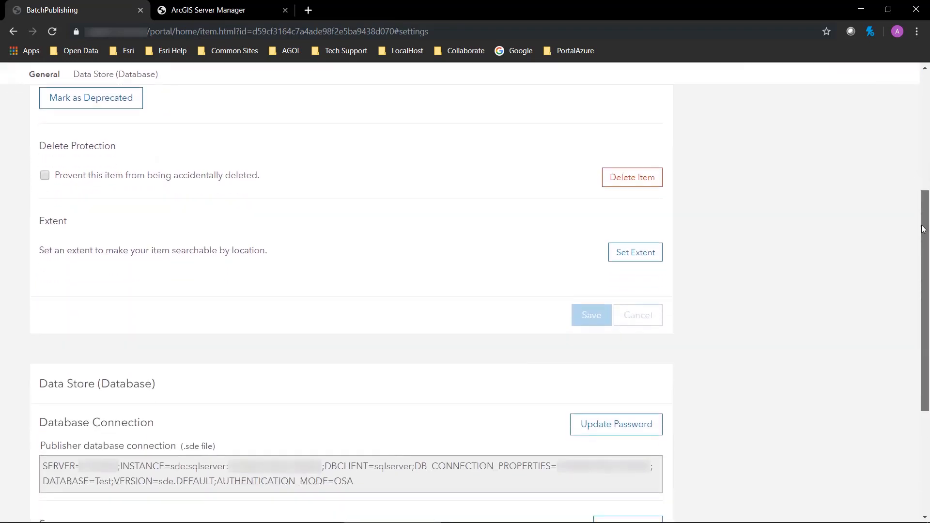
{"action": "scroll", "scroll_direction": "down", "scroll_amount": 3}
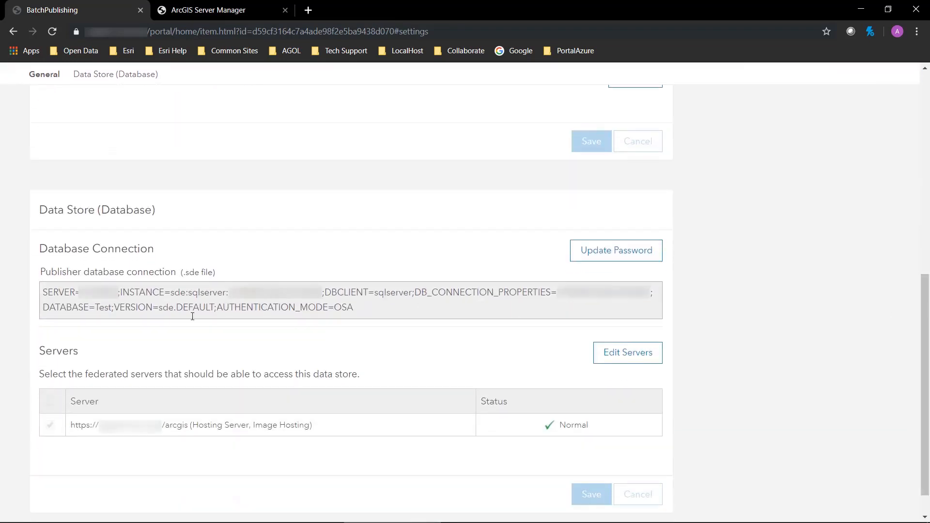
{"action": "mouse_move", "coordinate": [649, 327]}
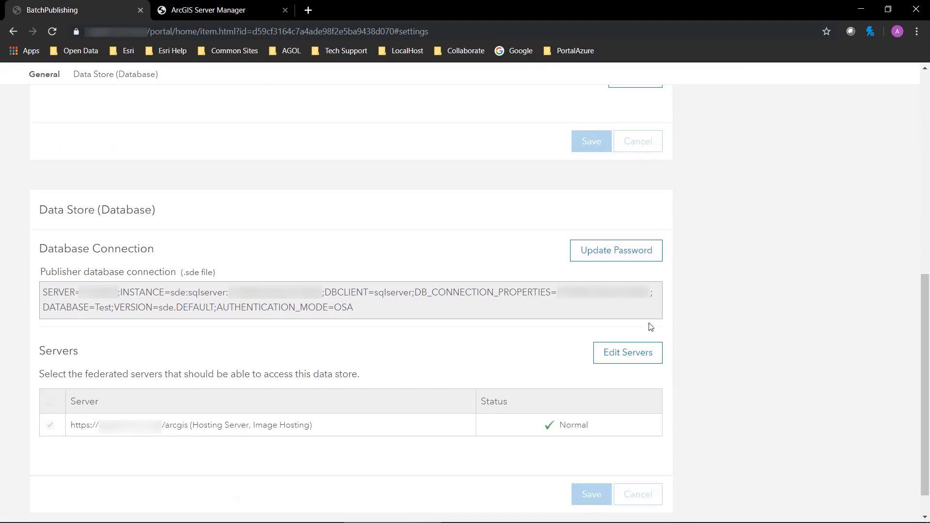
{"action": "mouse_move", "coordinate": [616, 250]}
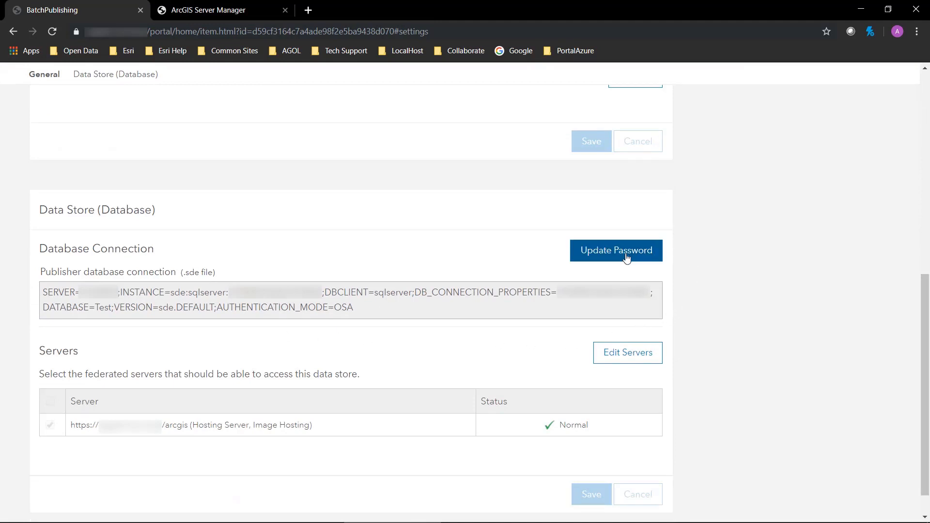
{"action": "mouse_move", "coordinate": [628, 352]}
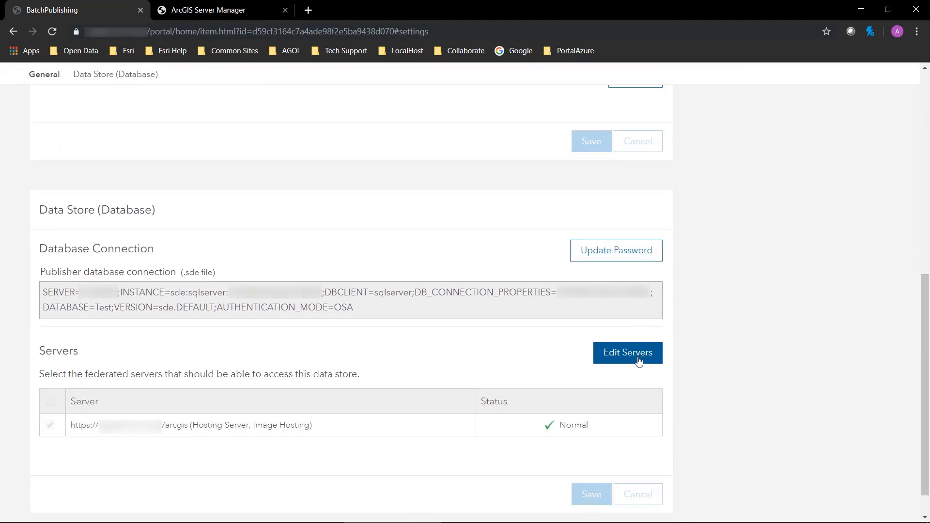
{"action": "left_click", "coordinate": [627, 352]}
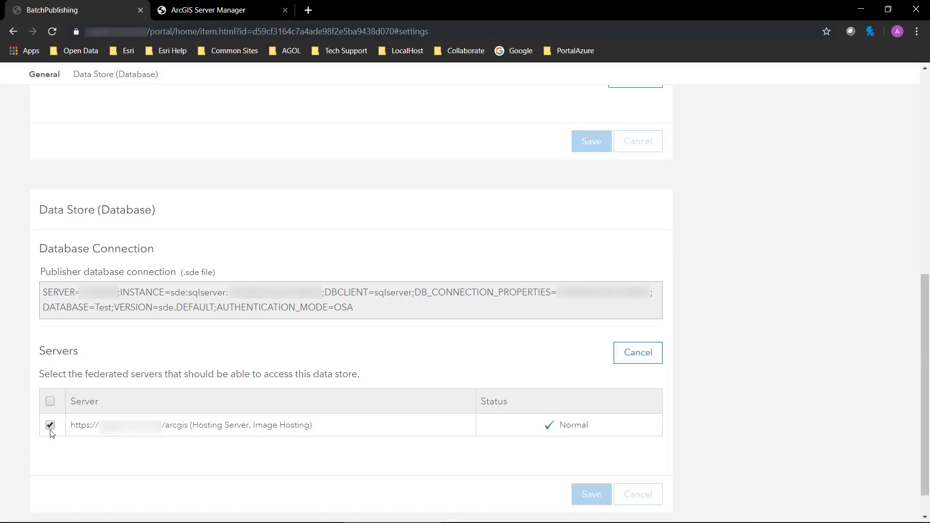
{"action": "left_click", "coordinate": [51, 425]}
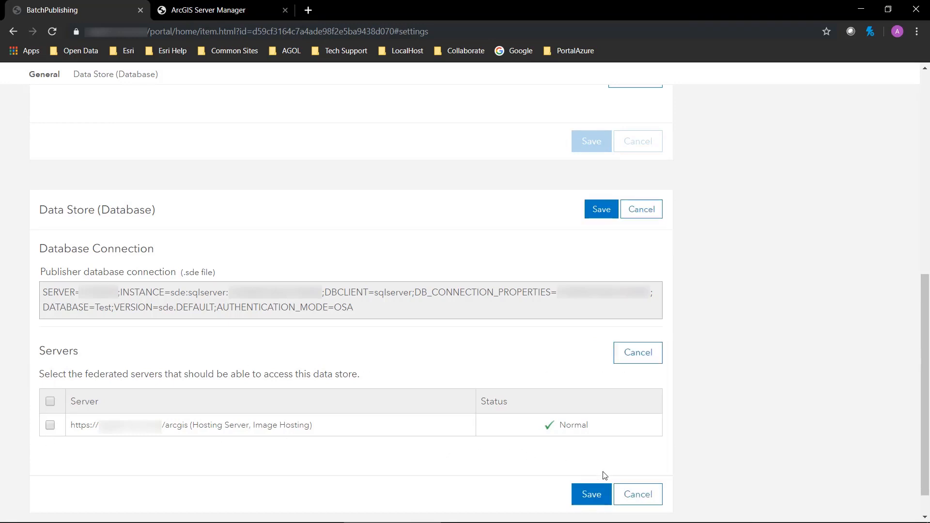
{"action": "scroll", "scroll_direction": "up", "scroll_amount": 3}
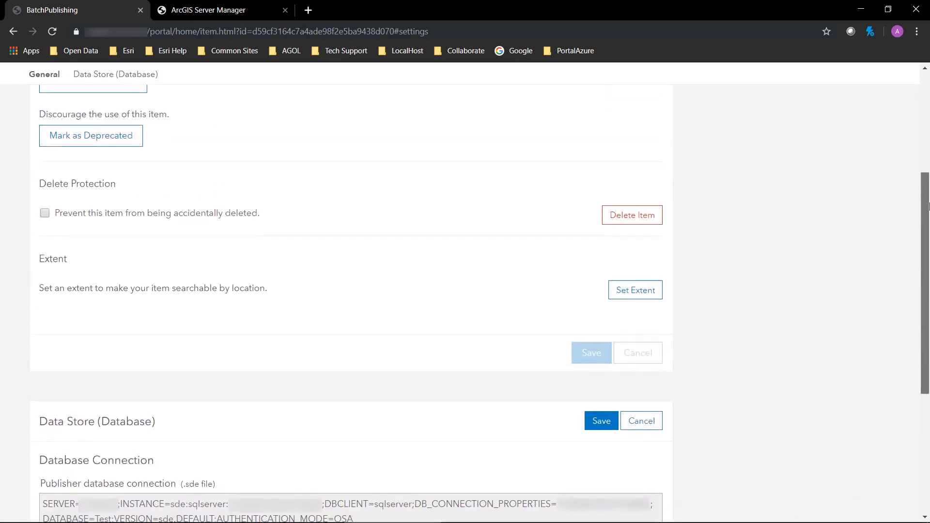
{"action": "scroll", "scroll_direction": "up", "scroll_amount": 3}
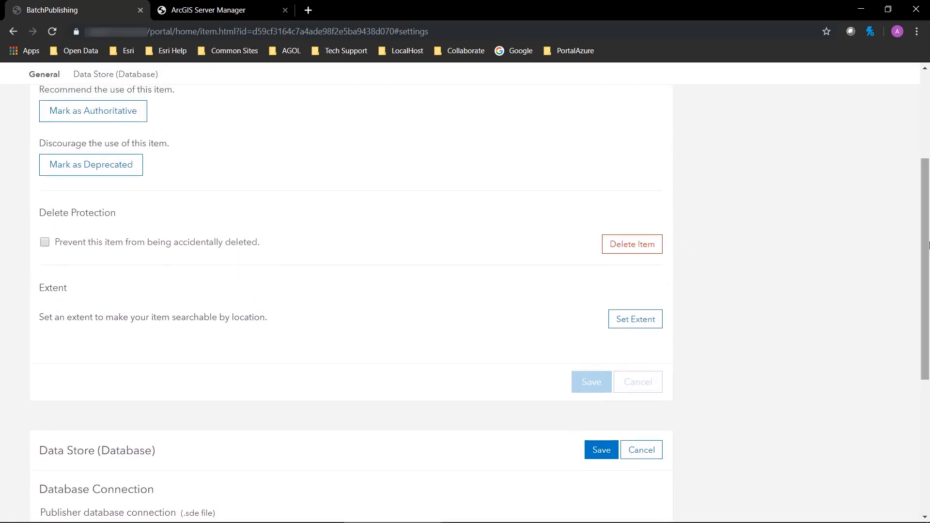
{"action": "mouse_move", "coordinate": [43, 247]}
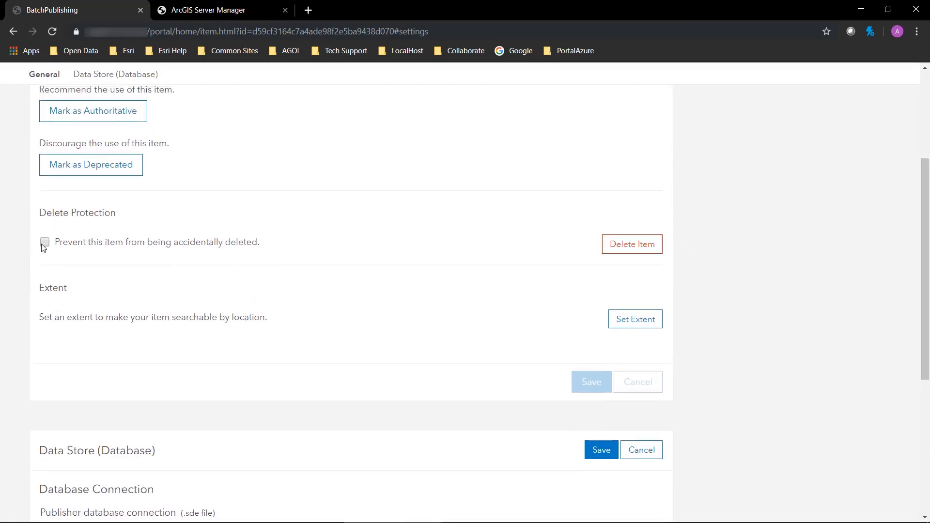
{"action": "scroll", "scroll_direction": "down", "scroll_amount": 3}
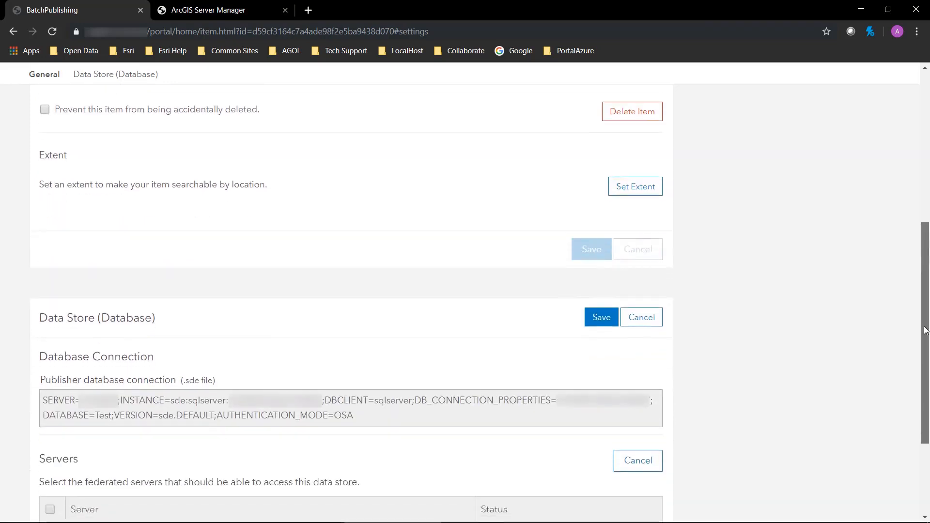
{"action": "scroll", "scroll_direction": "down", "scroll_amount": 3}
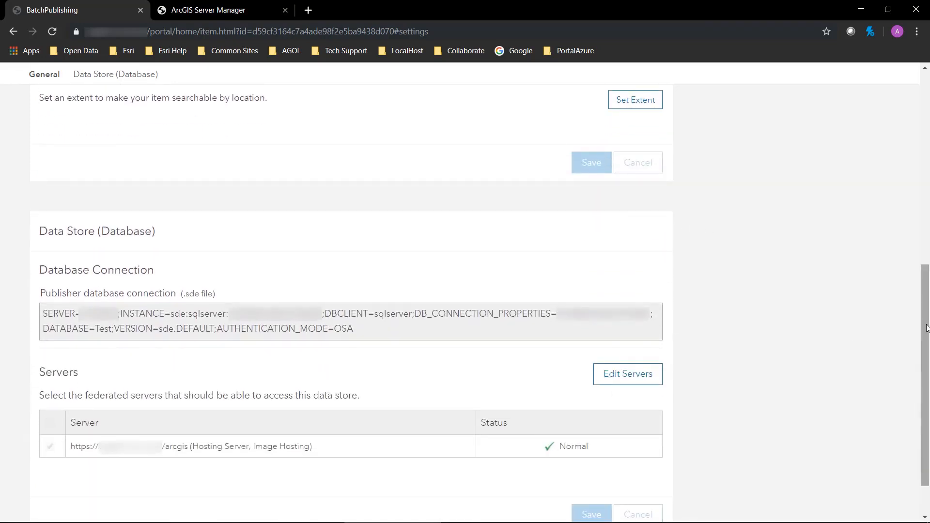
{"action": "scroll", "scroll_direction": "down", "scroll_amount": 3}
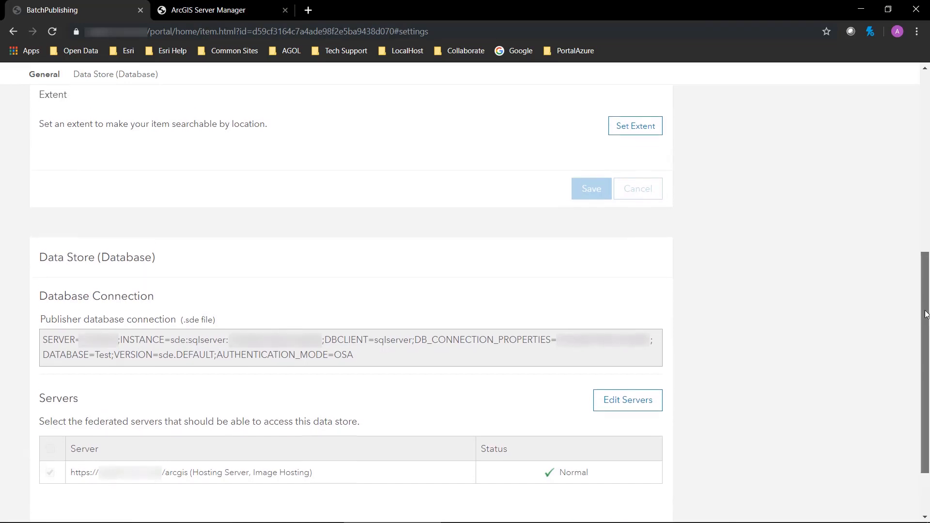
{"action": "scroll", "scroll_direction": "up", "scroll_amount": 3}
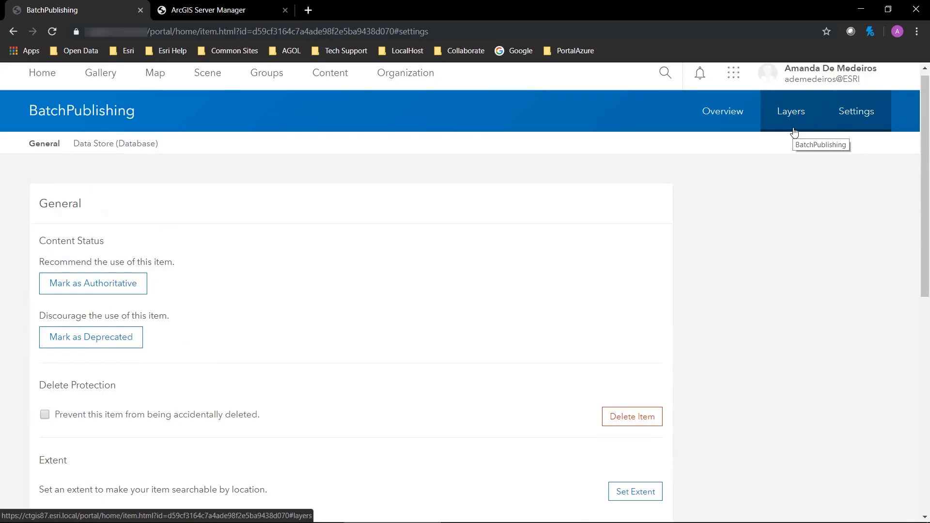
{"action": "mouse_move", "coordinate": [795, 128]}
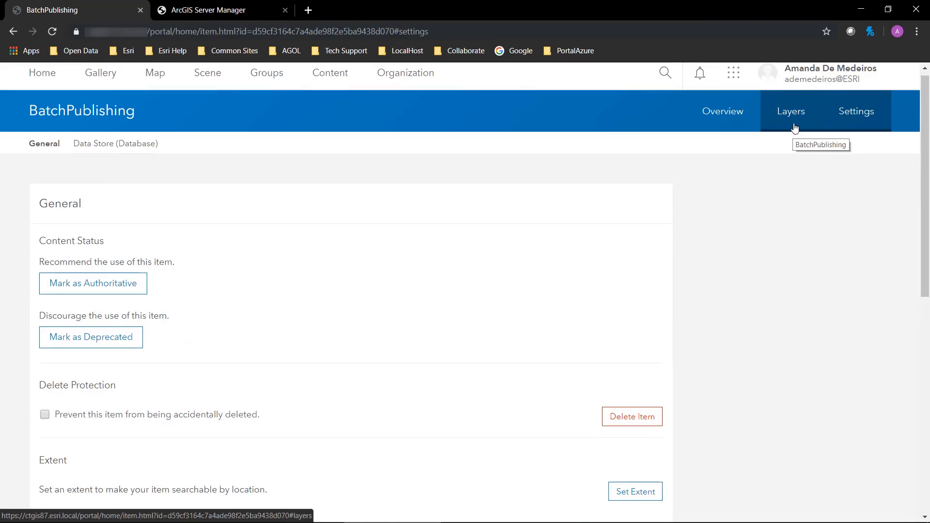
- View the item's empty Layers list and start the Create Layers wizard
{"action": "left_click", "coordinate": [791, 111]}
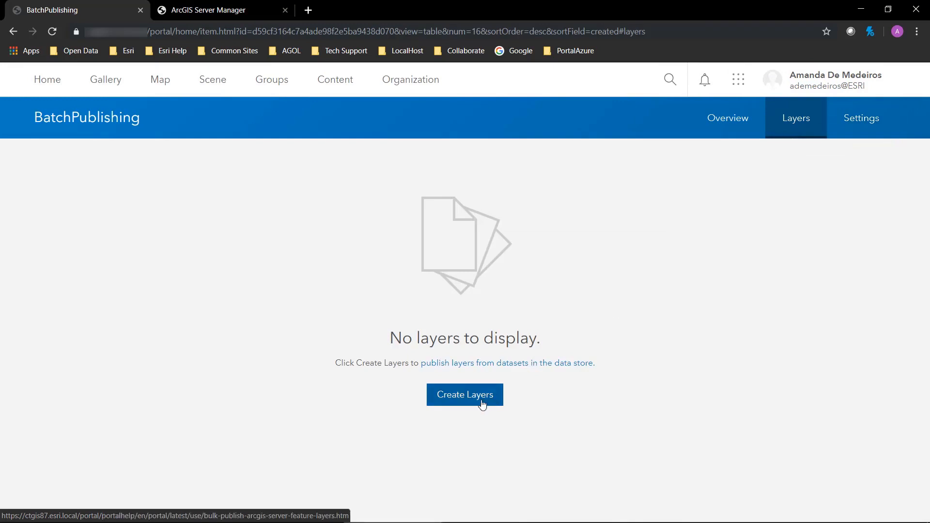
{"action": "mouse_move", "coordinate": [556, 423]}
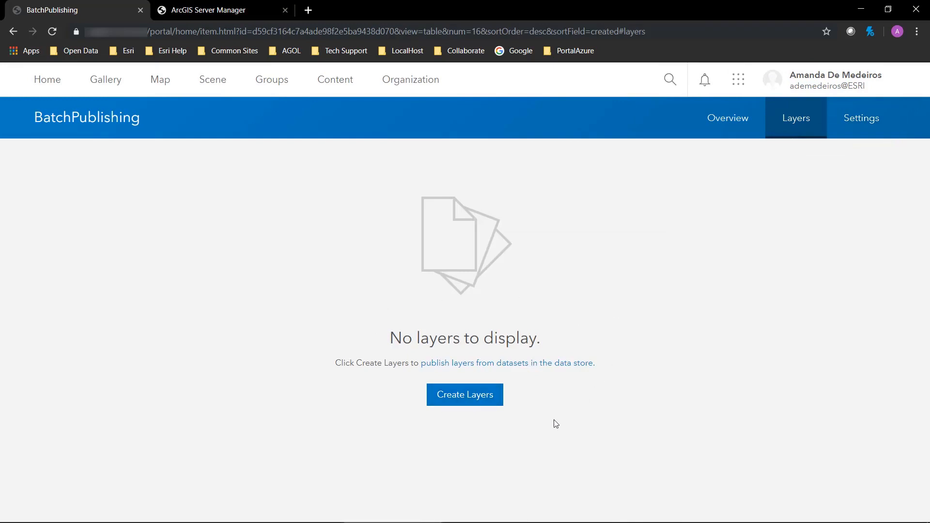
{"action": "left_click", "coordinate": [464, 395]}
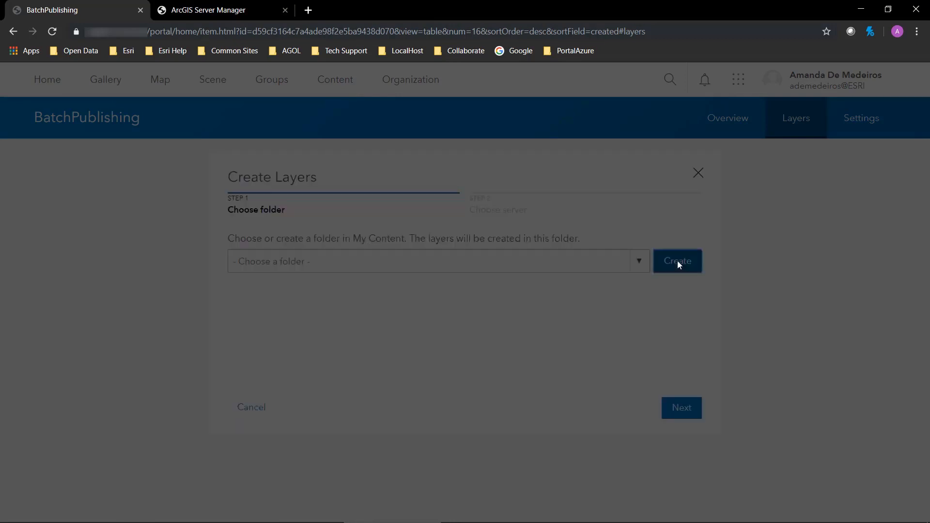
- Create a BatchPublishing folder in My Content for the new layers
{"action": "left_click", "coordinate": [677, 260]}
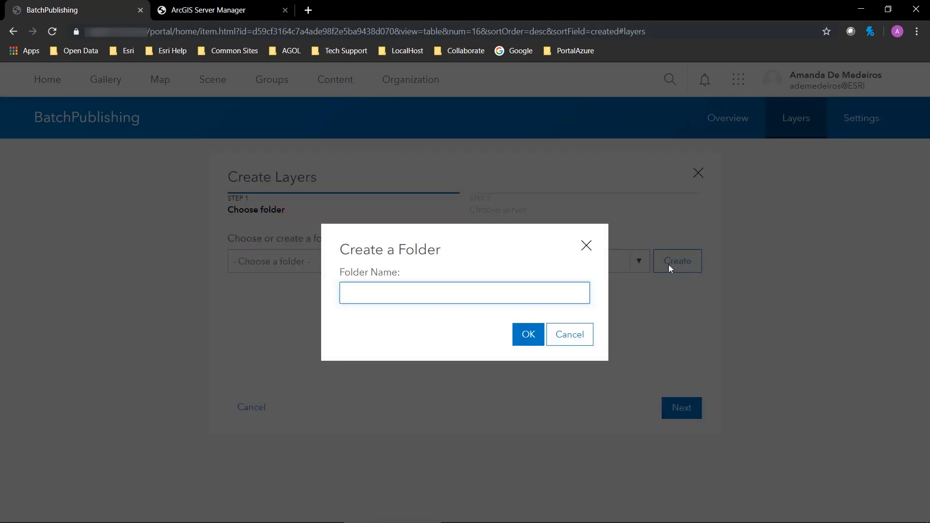
{"action": "type", "text": "BatchPubl"}
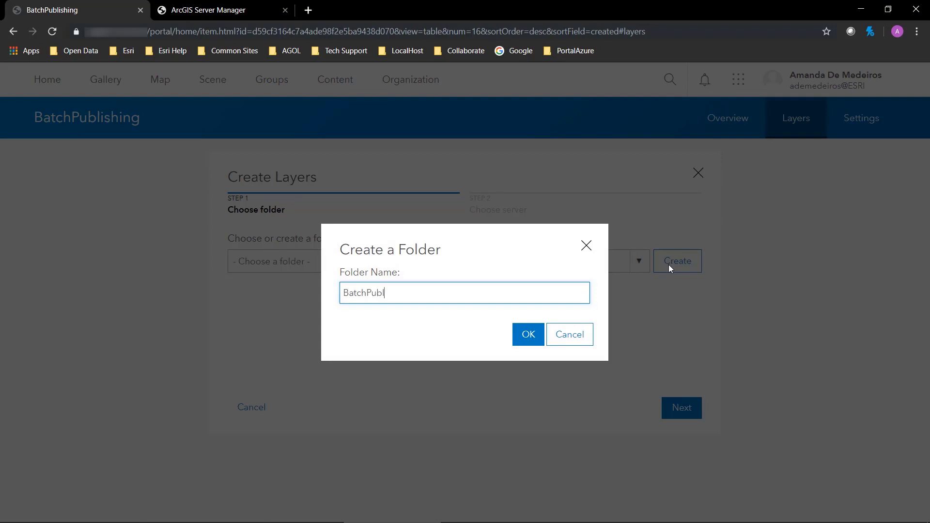
{"action": "type", "text": "ishing"}
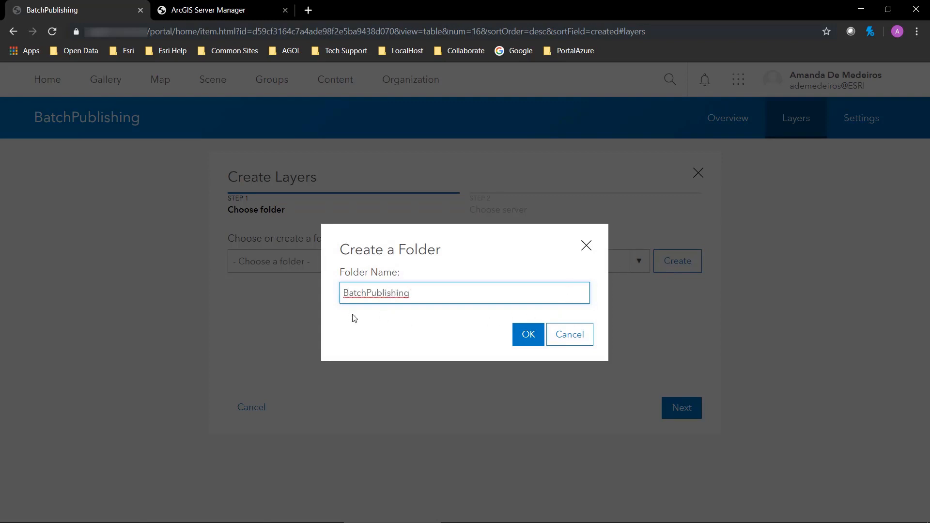
{"action": "left_click", "coordinate": [527, 334]}
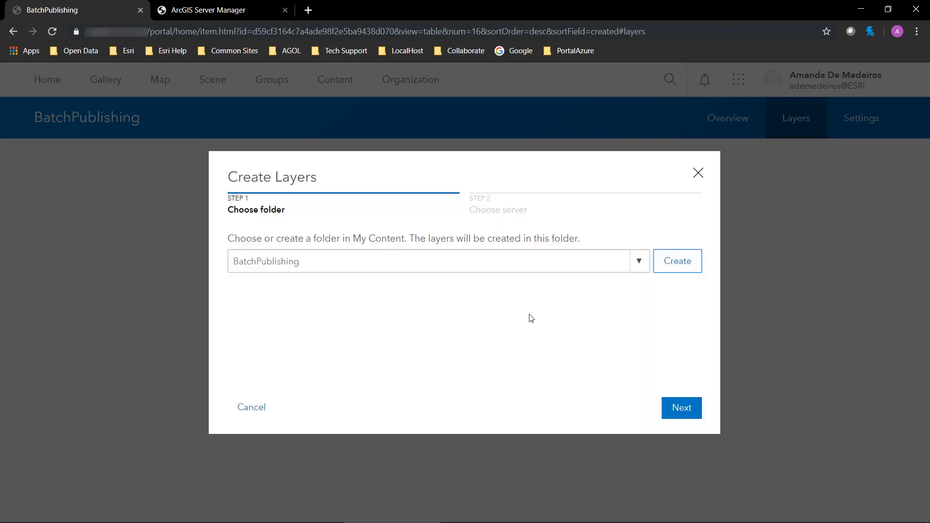
{"action": "mouse_move", "coordinate": [663, 400]}
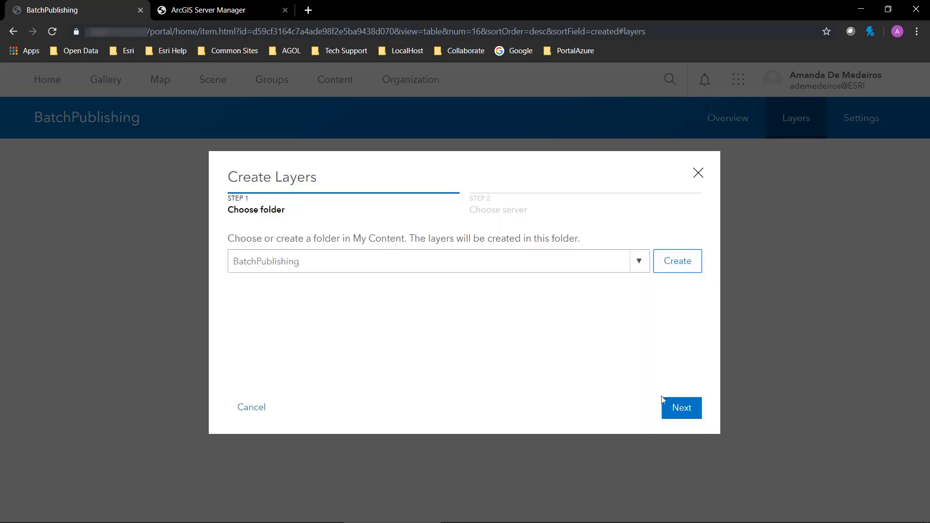
- Start publishing on the hosting server, naming services after the BatchPublishing folder
{"action": "left_click", "coordinate": [681, 408]}
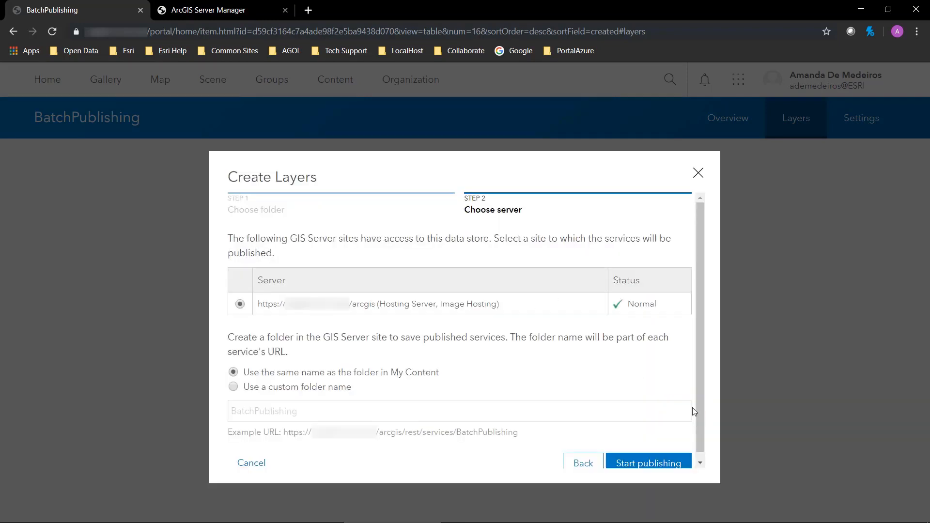
{"action": "scroll", "scroll_direction": "down", "scroll_amount": 3}
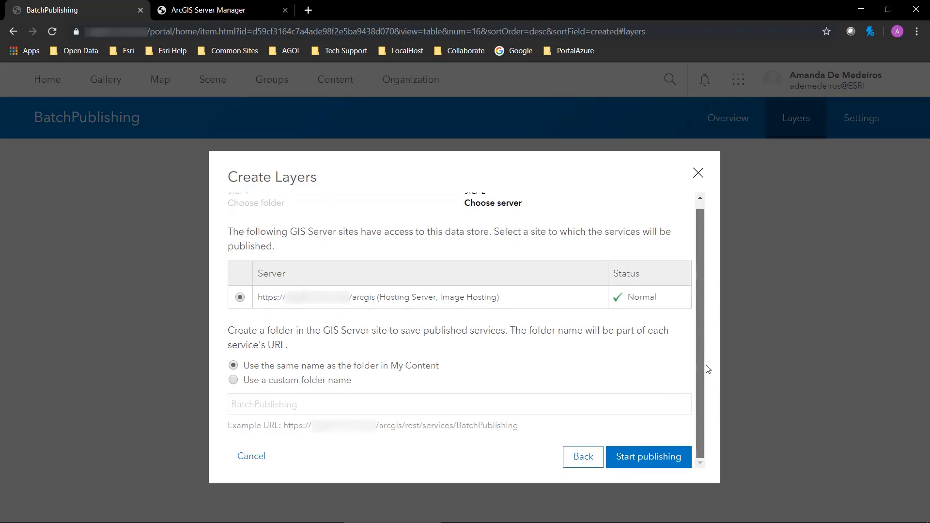
{"action": "mouse_move", "coordinate": [608, 342]}
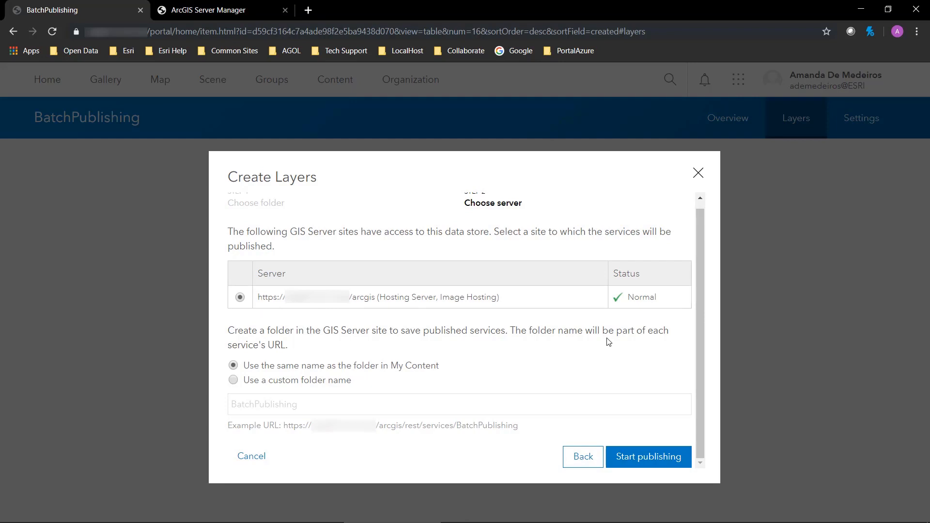
{"action": "mouse_move", "coordinate": [648, 456]}
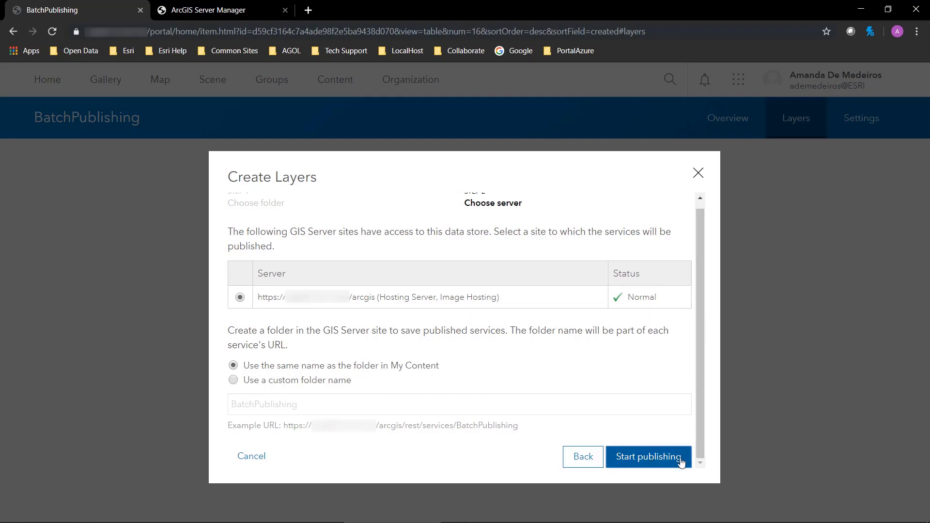
{"action": "left_click", "coordinate": [648, 456]}
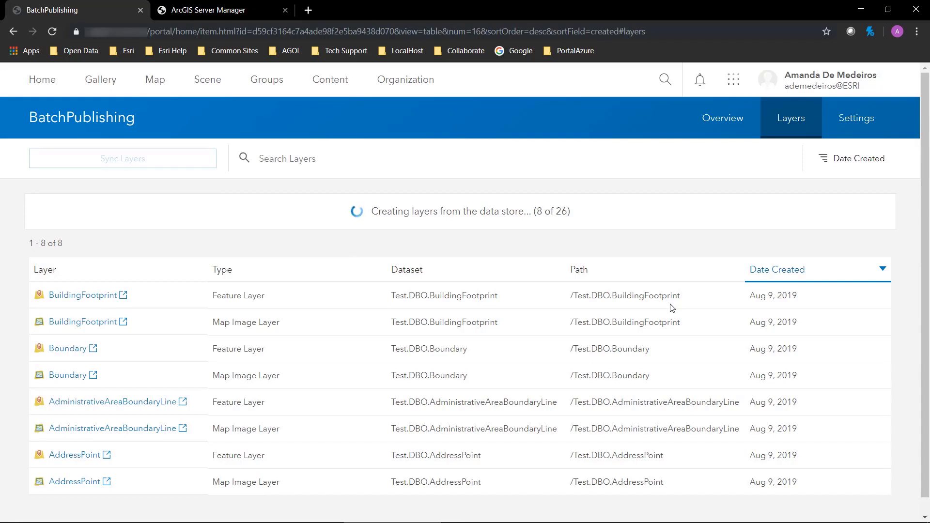
{"action": "mouse_move", "coordinate": [671, 308]}
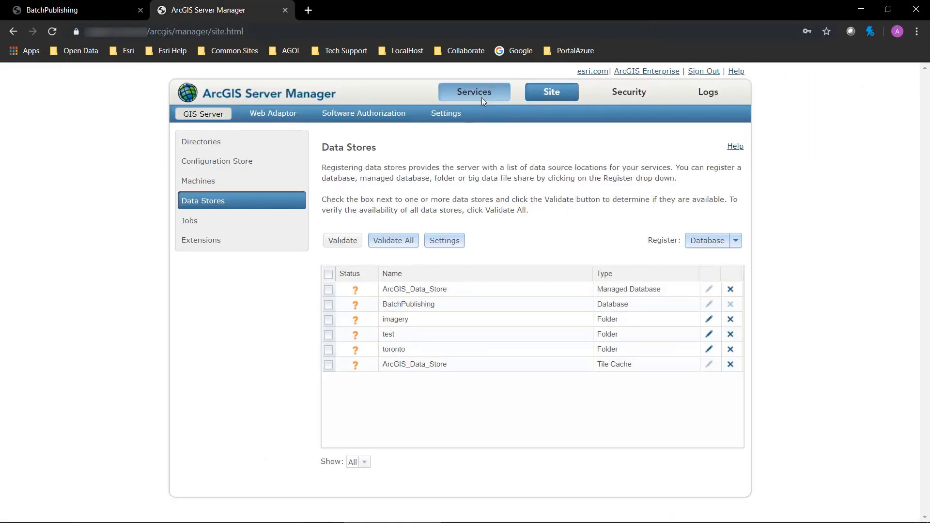
- Browse the BatchPublishing services folder and bring up the AddressPoint service's General page
{"action": "left_click", "coordinate": [474, 92]}
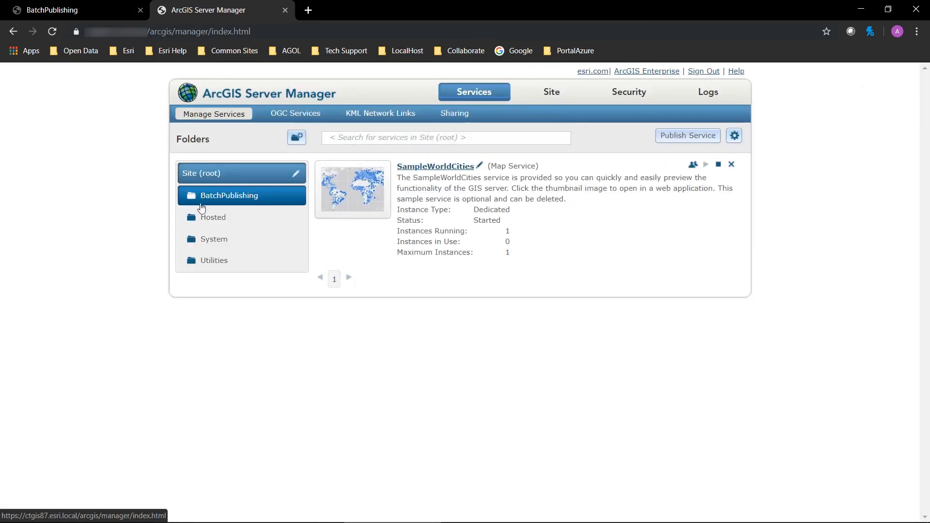
{"action": "mouse_move", "coordinate": [236, 202]}
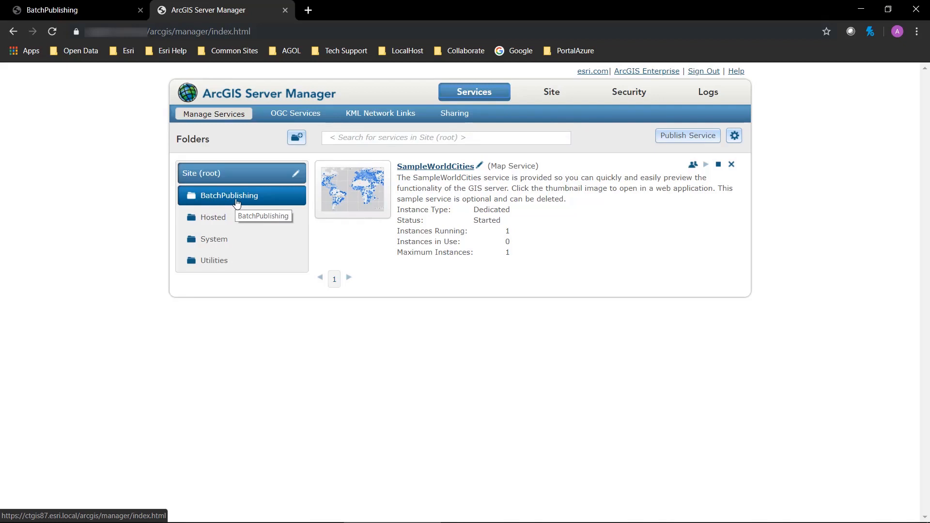
{"action": "left_click", "coordinate": [230, 194]}
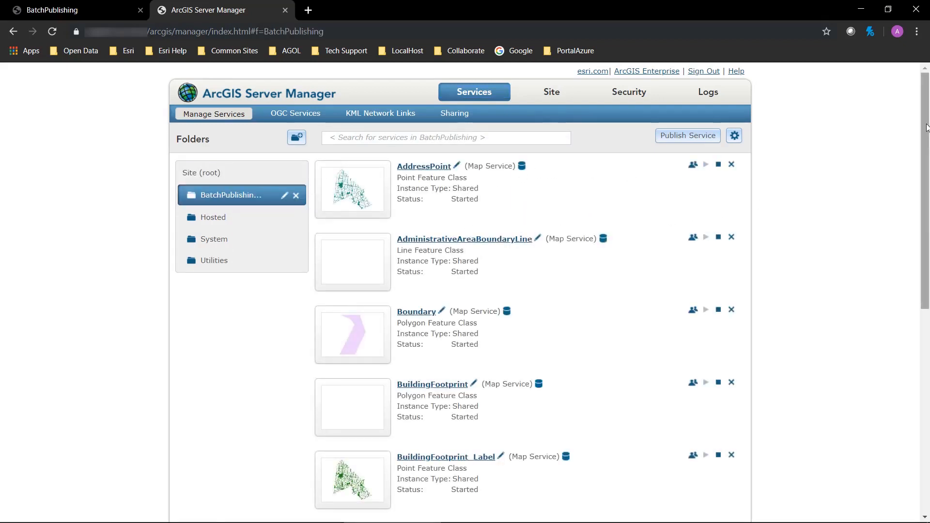
{"action": "scroll", "scroll_direction": "down", "scroll_amount": 3}
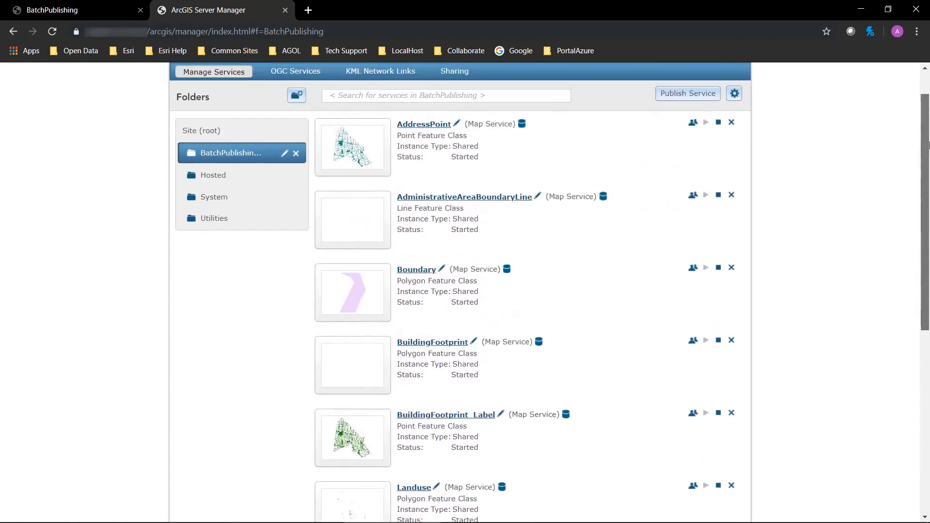
{"action": "scroll", "scroll_direction": "up", "scroll_amount": 3}
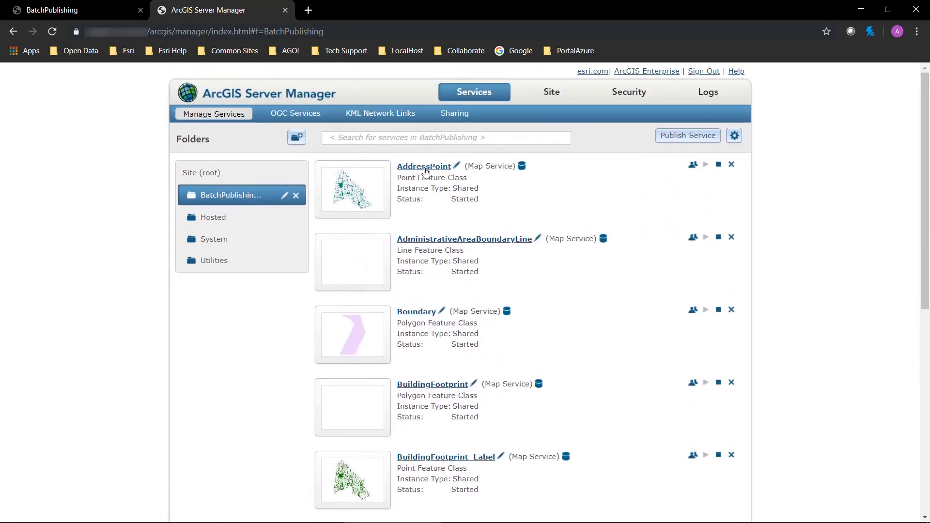
{"action": "left_click", "coordinate": [423, 165]}
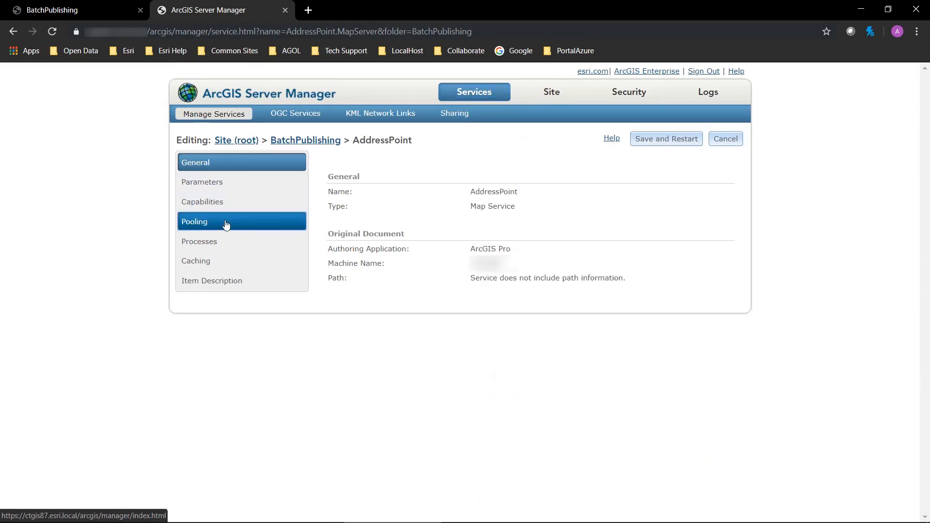
- Switch AddressPoint's pooling to a dedicated instance pool, minimum 1 and maximum 2 instances
{"action": "left_click", "coordinate": [222, 220]}
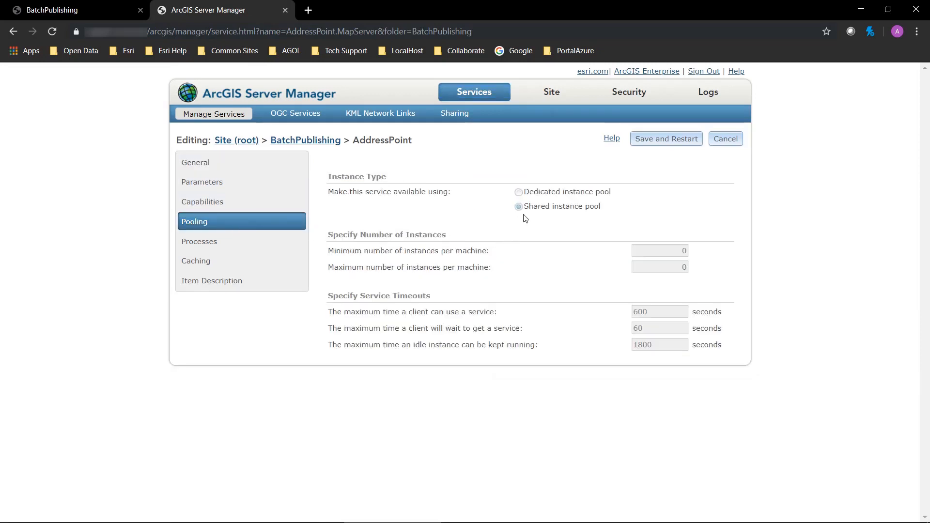
{"action": "mouse_move", "coordinate": [583, 199]}
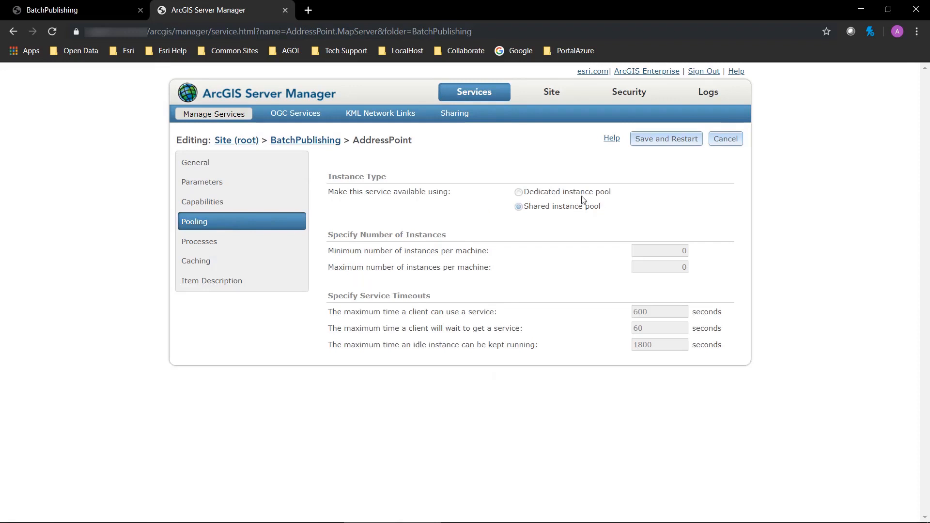
{"action": "left_click", "coordinate": [518, 192]}
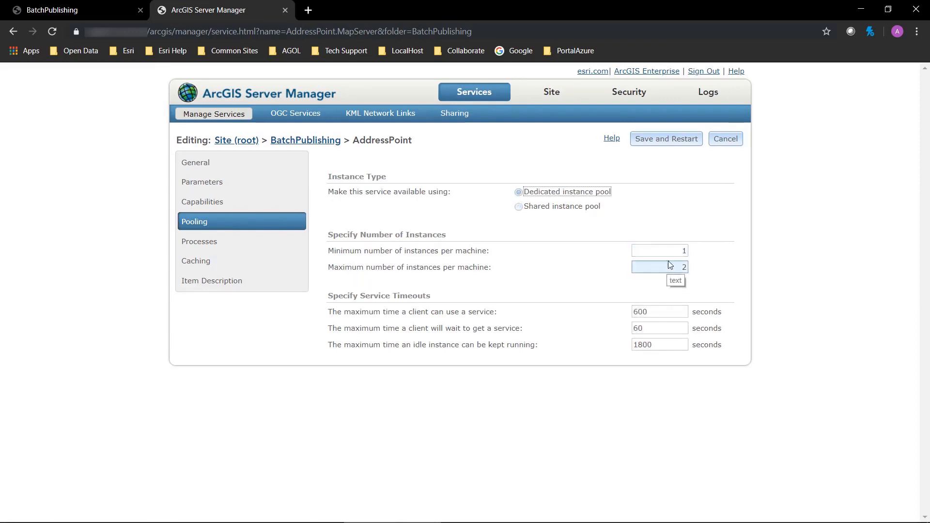
{"action": "mouse_move", "coordinate": [705, 252]}
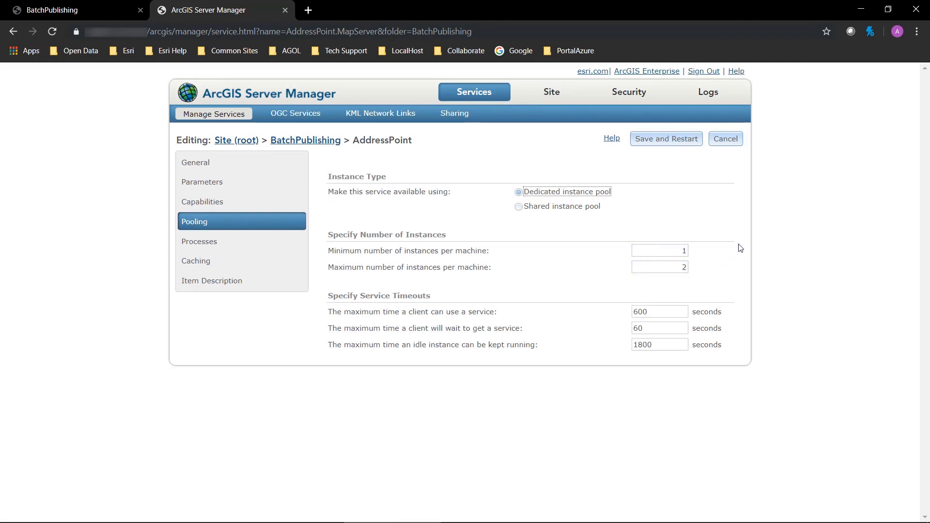
{"action": "left_click", "coordinate": [659, 250]}
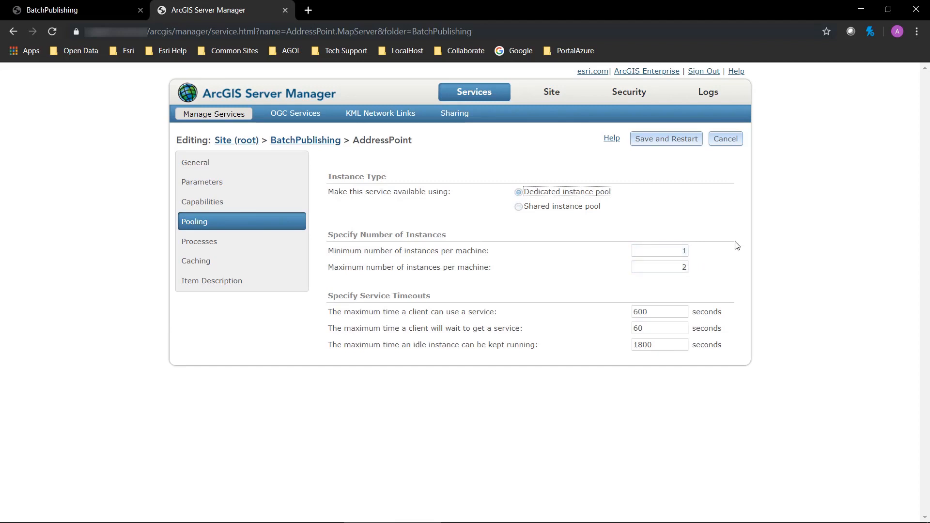
{"action": "mouse_move", "coordinate": [680, 174]}
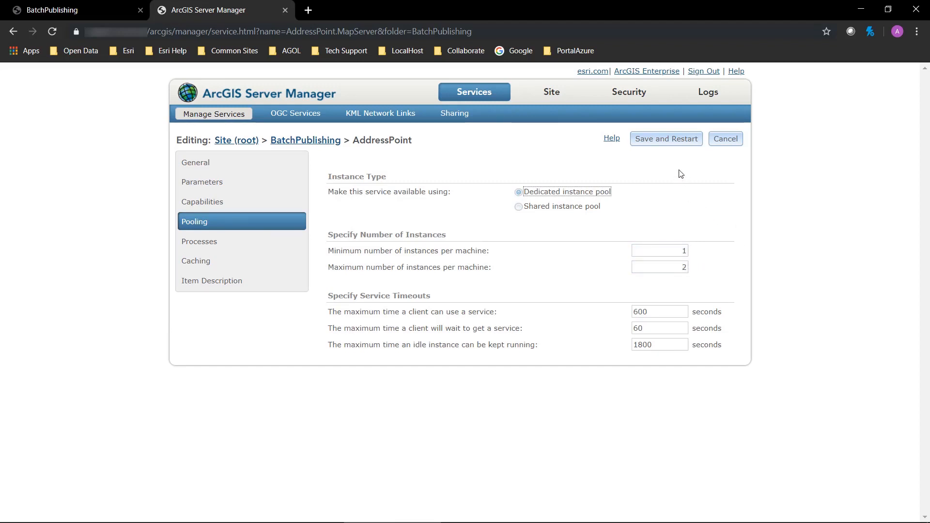
{"action": "mouse_move", "coordinate": [501, 197]}
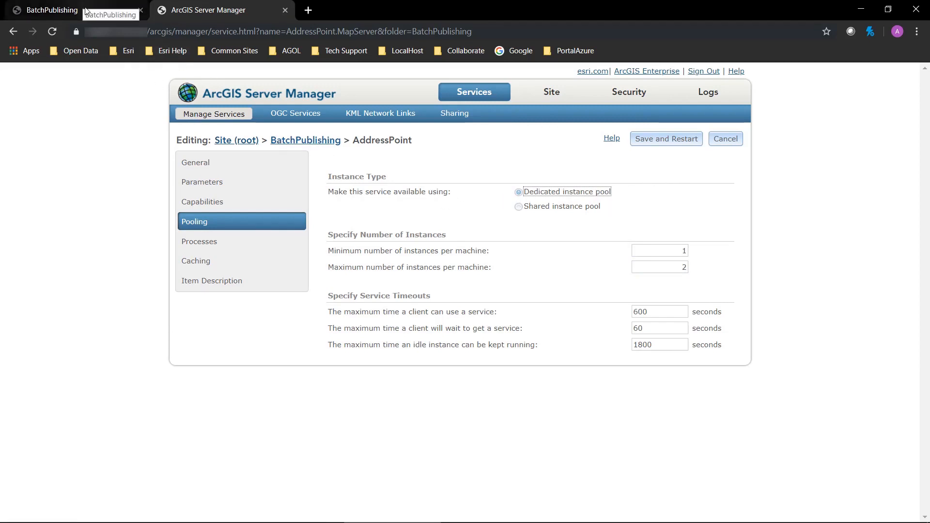
- Return to the portal's BatchPublishing layers page showing all 26 layers created
{"action": "left_click", "coordinate": [50, 9]}
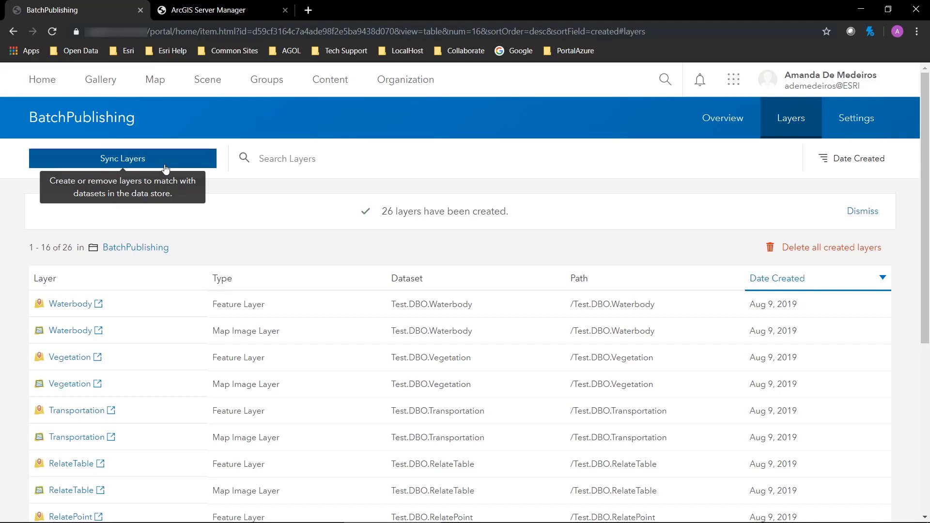
{"action": "mouse_move", "coordinate": [172, 172]}
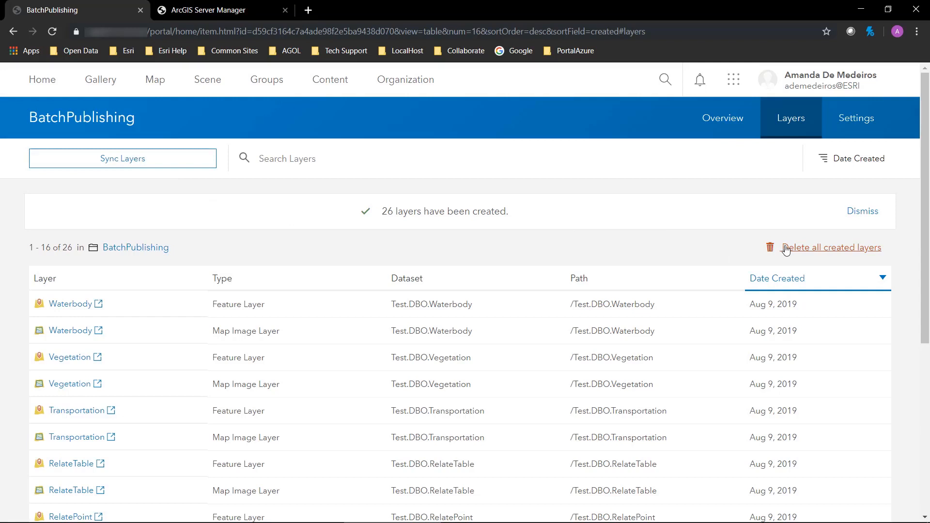
{"action": "mouse_move", "coordinate": [736, 211]}
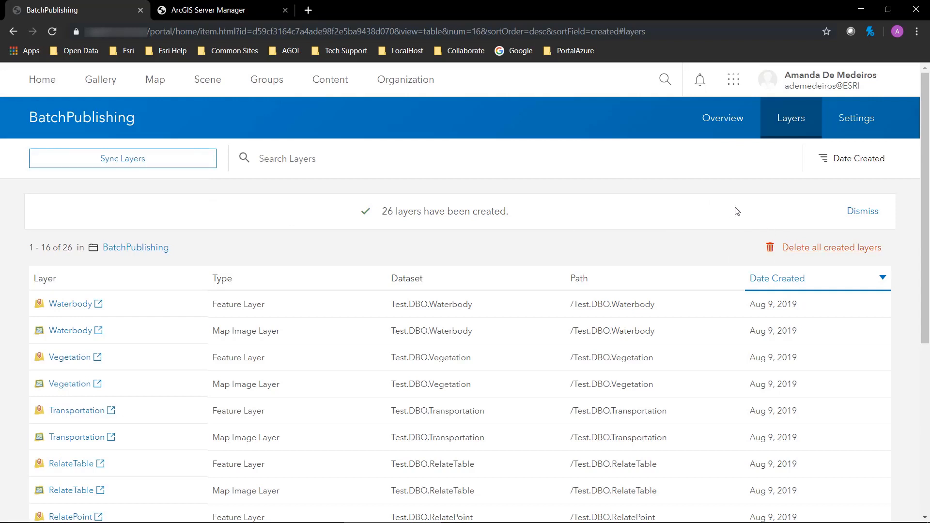